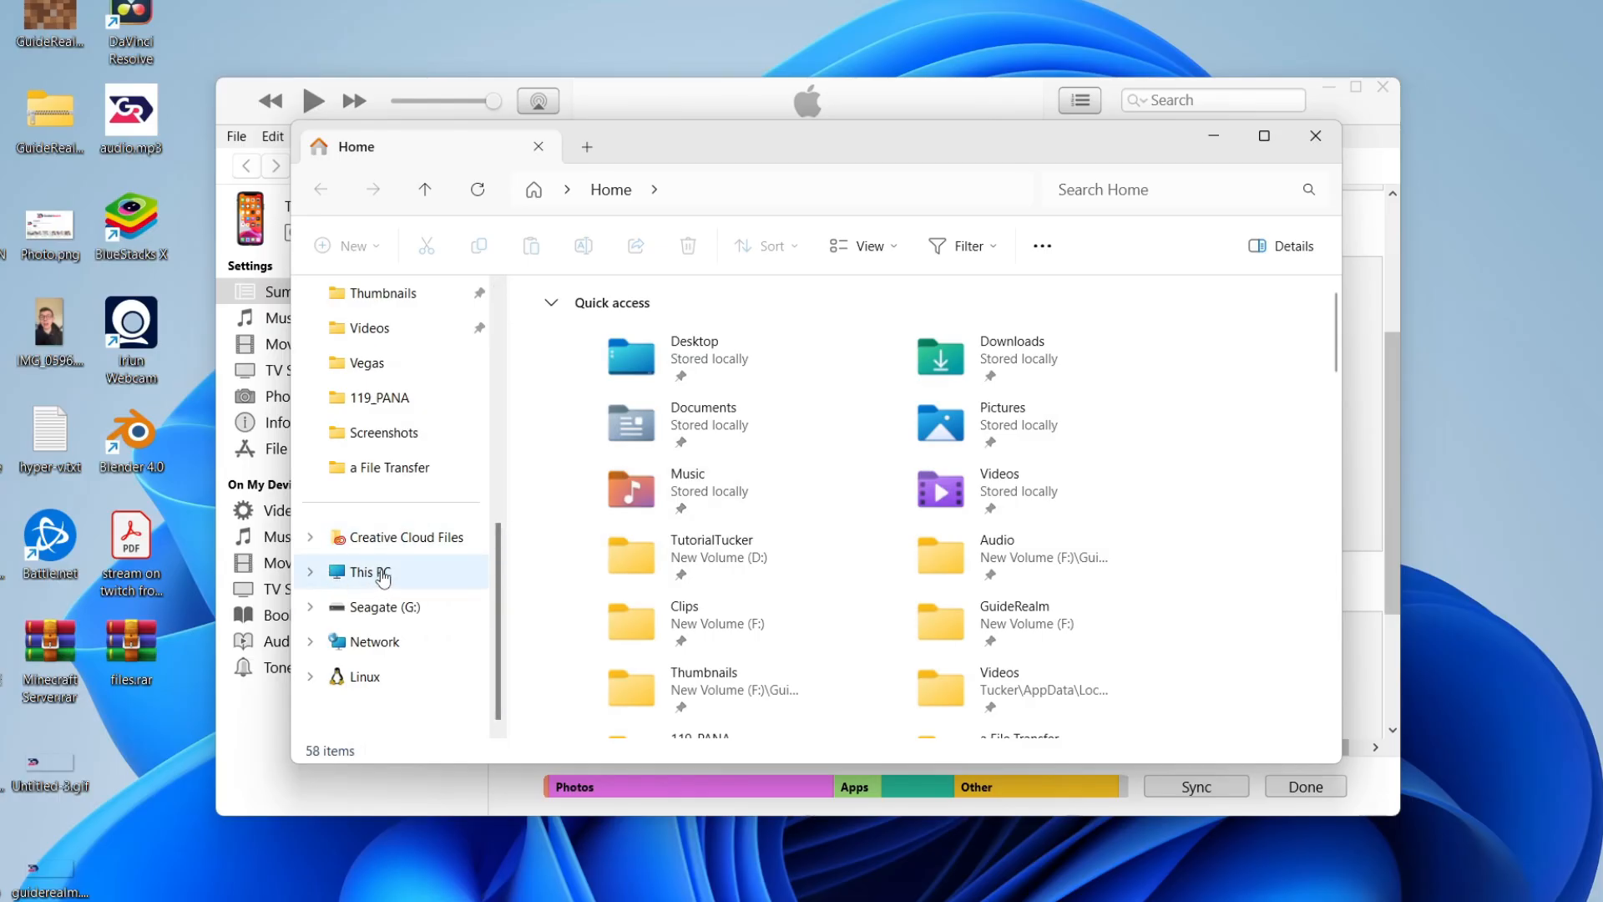
Step: Open the Seagate (G:) drive from This PC
{"action": "left_click", "coordinate": [367, 571]}
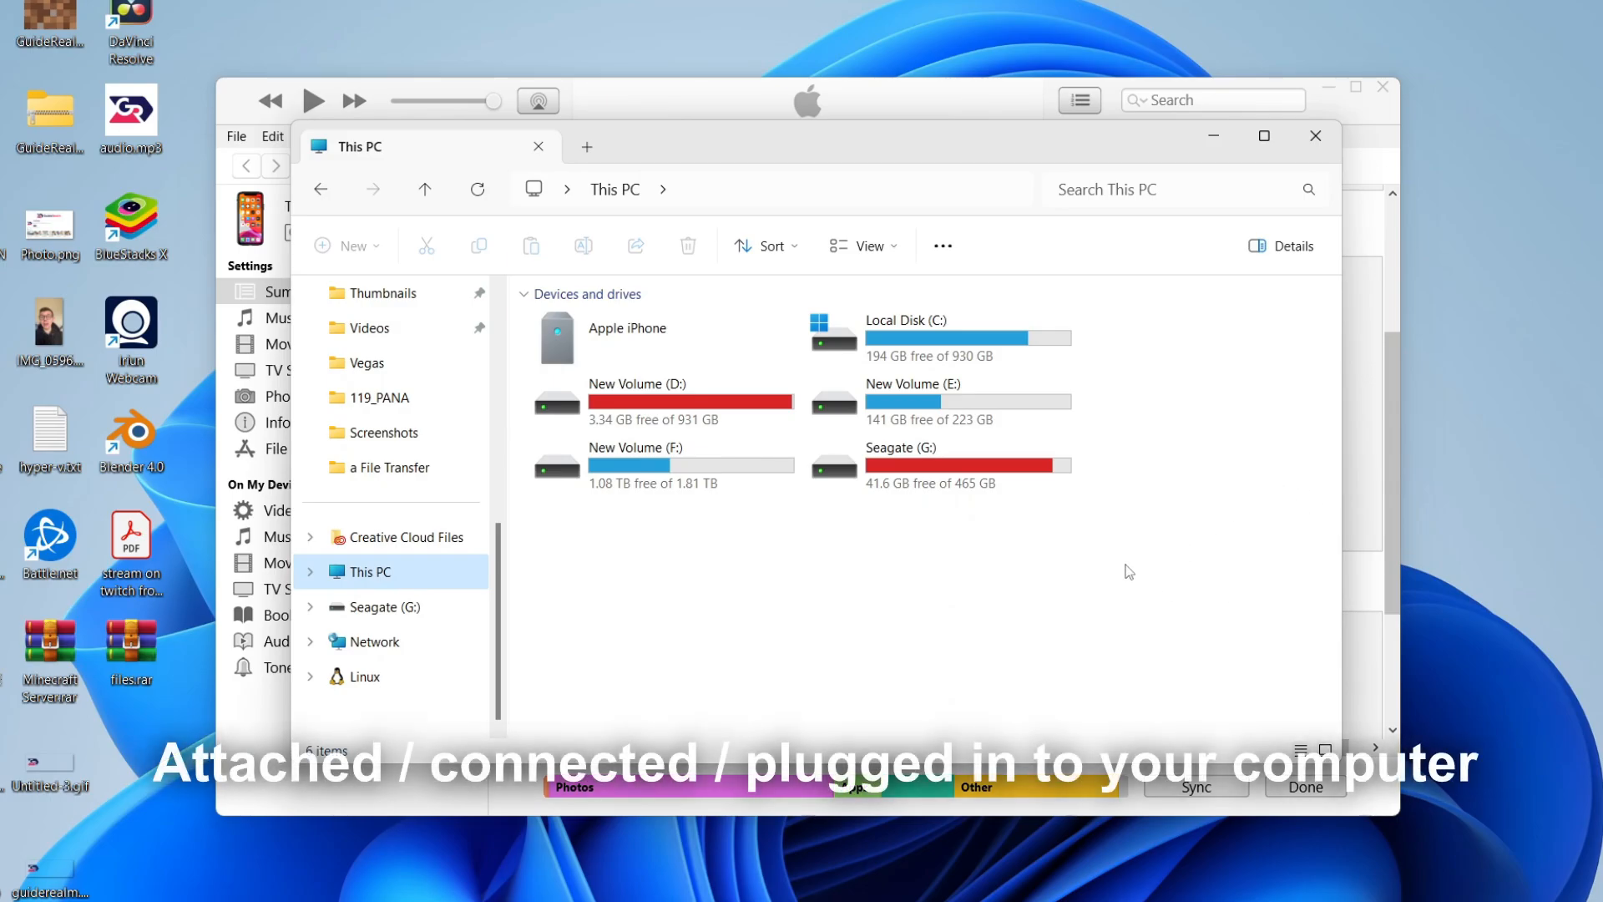
{"action": "mouse_move", "coordinate": [959, 482]}
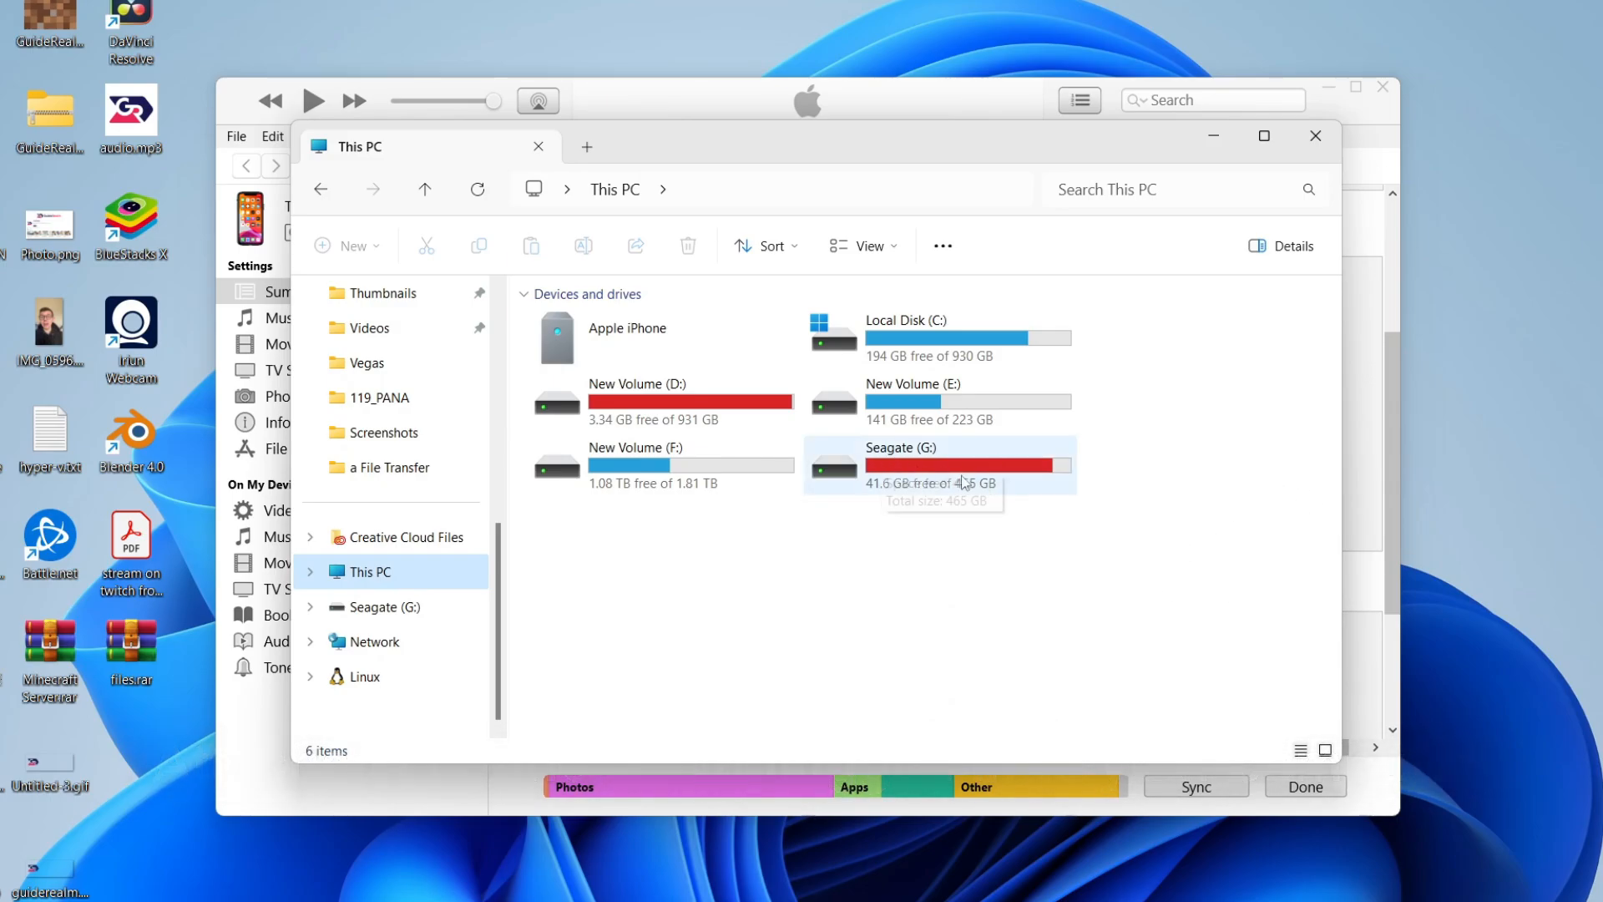
{"action": "double_click", "coordinate": [901, 460]}
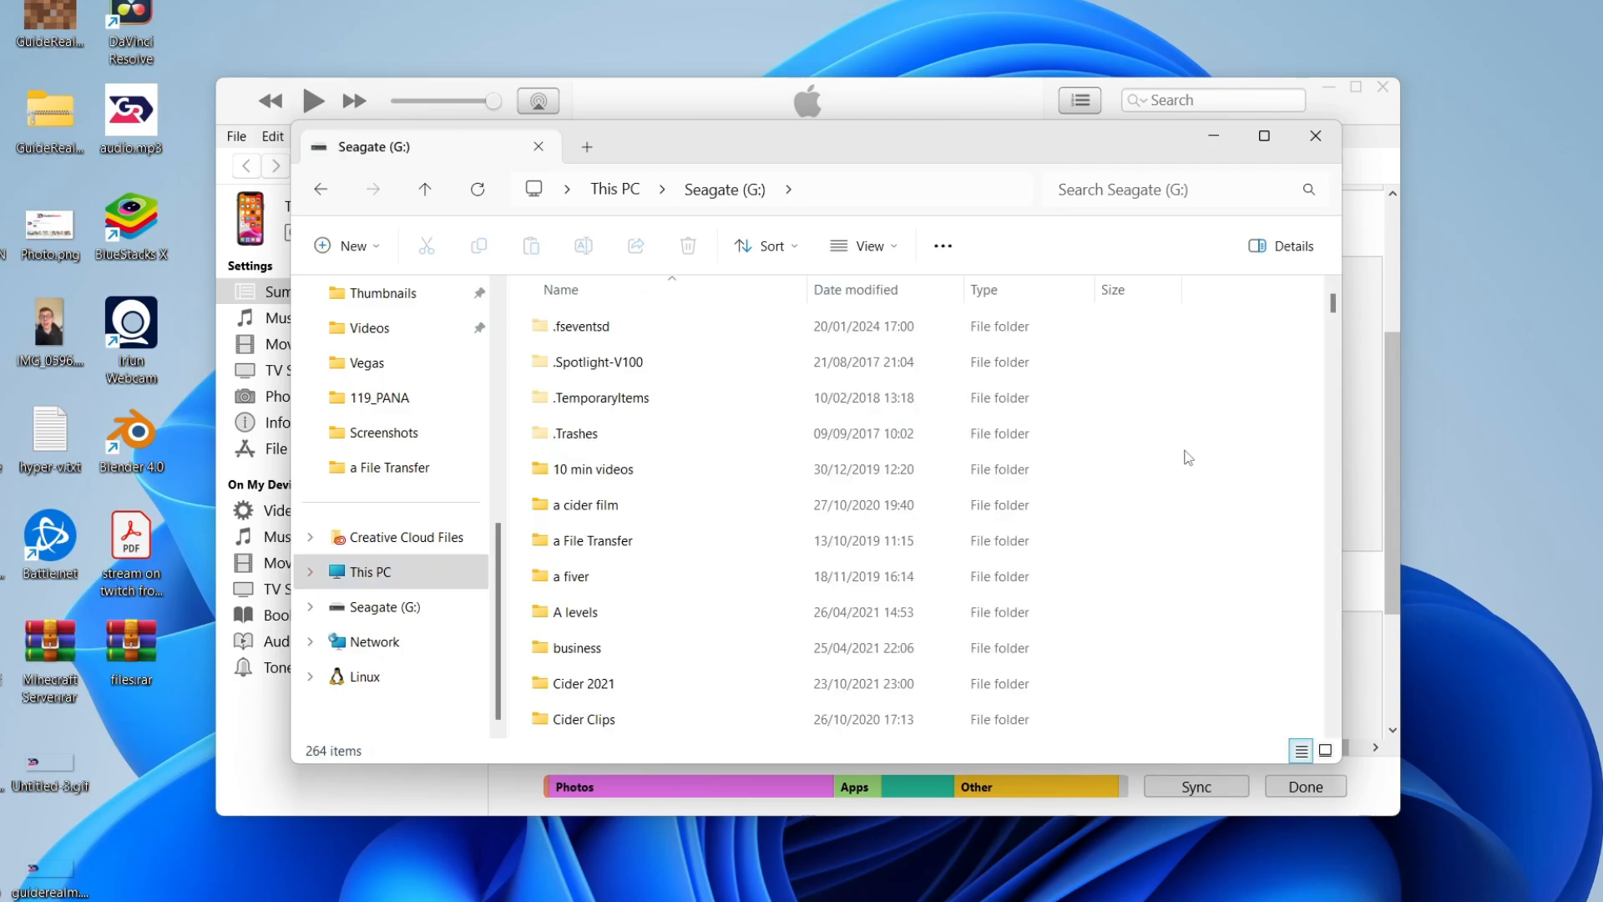
Step: Create a new folder named 'MobileSync' on Seagate (G:) and open it
{"action": "right_click", "coordinate": [1189, 457]}
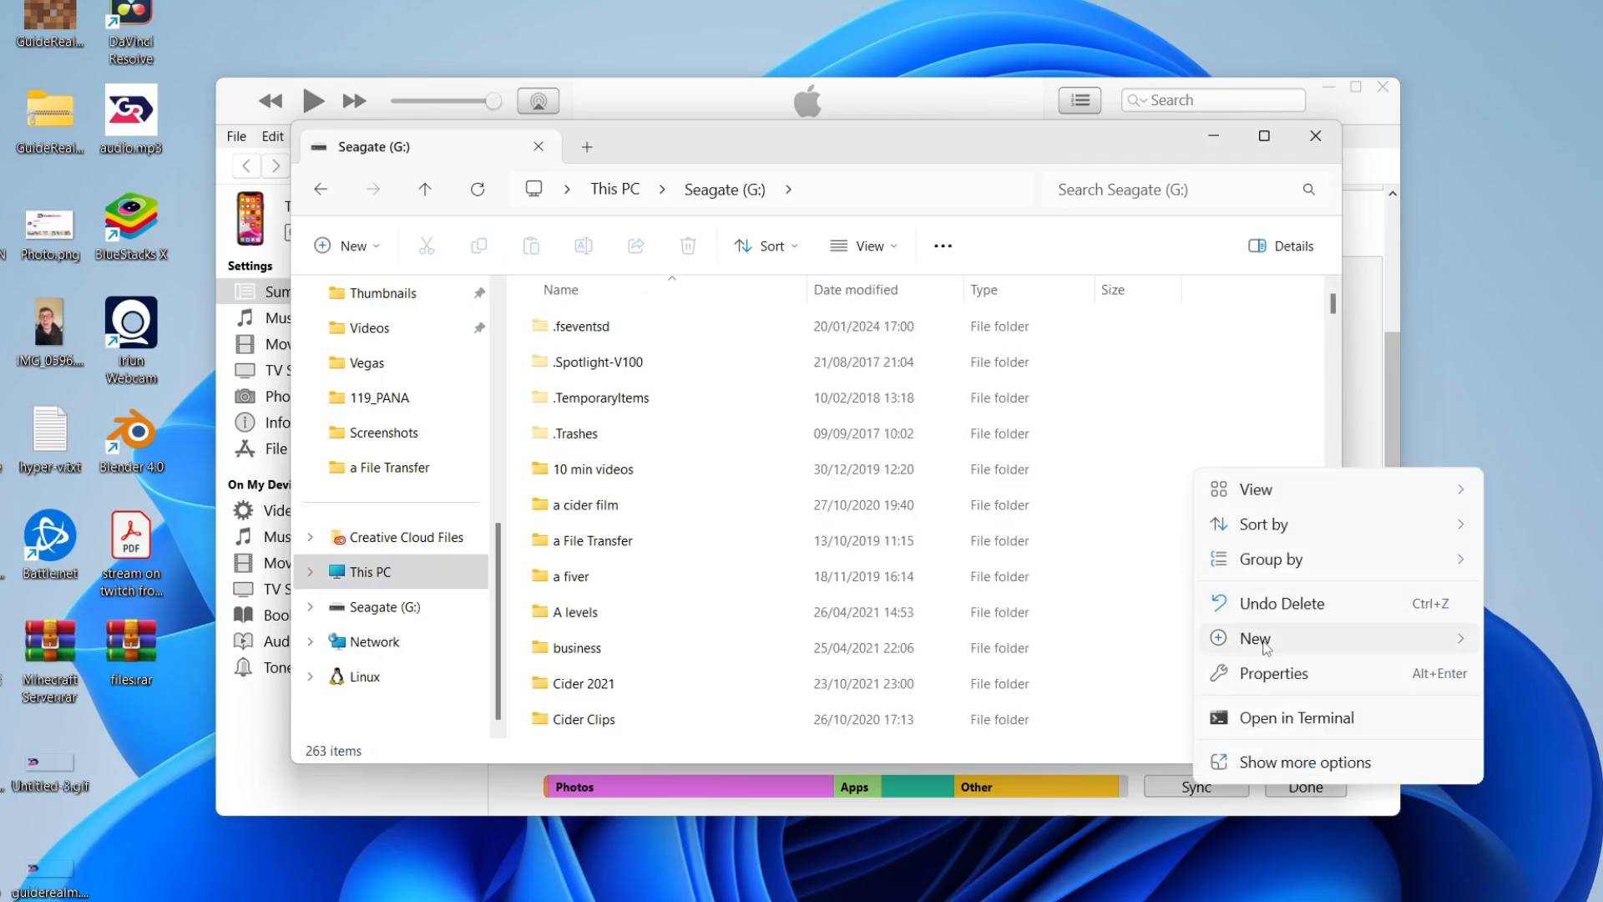
{"action": "left_click", "coordinate": [1255, 638]}
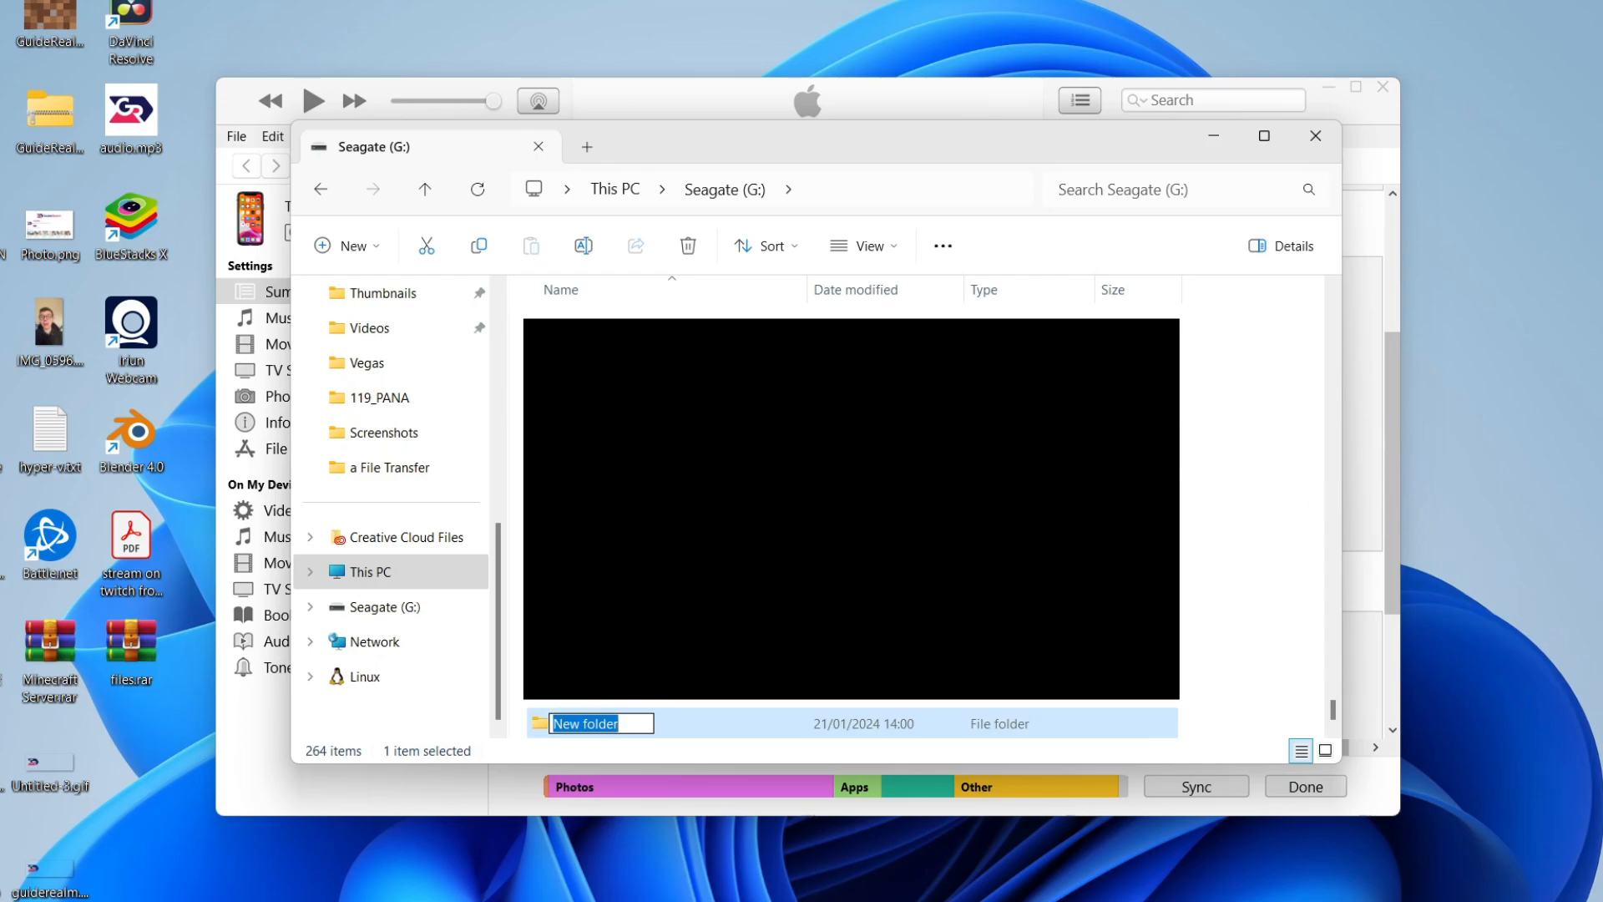
{"action": "type", "text": "Mobile"}
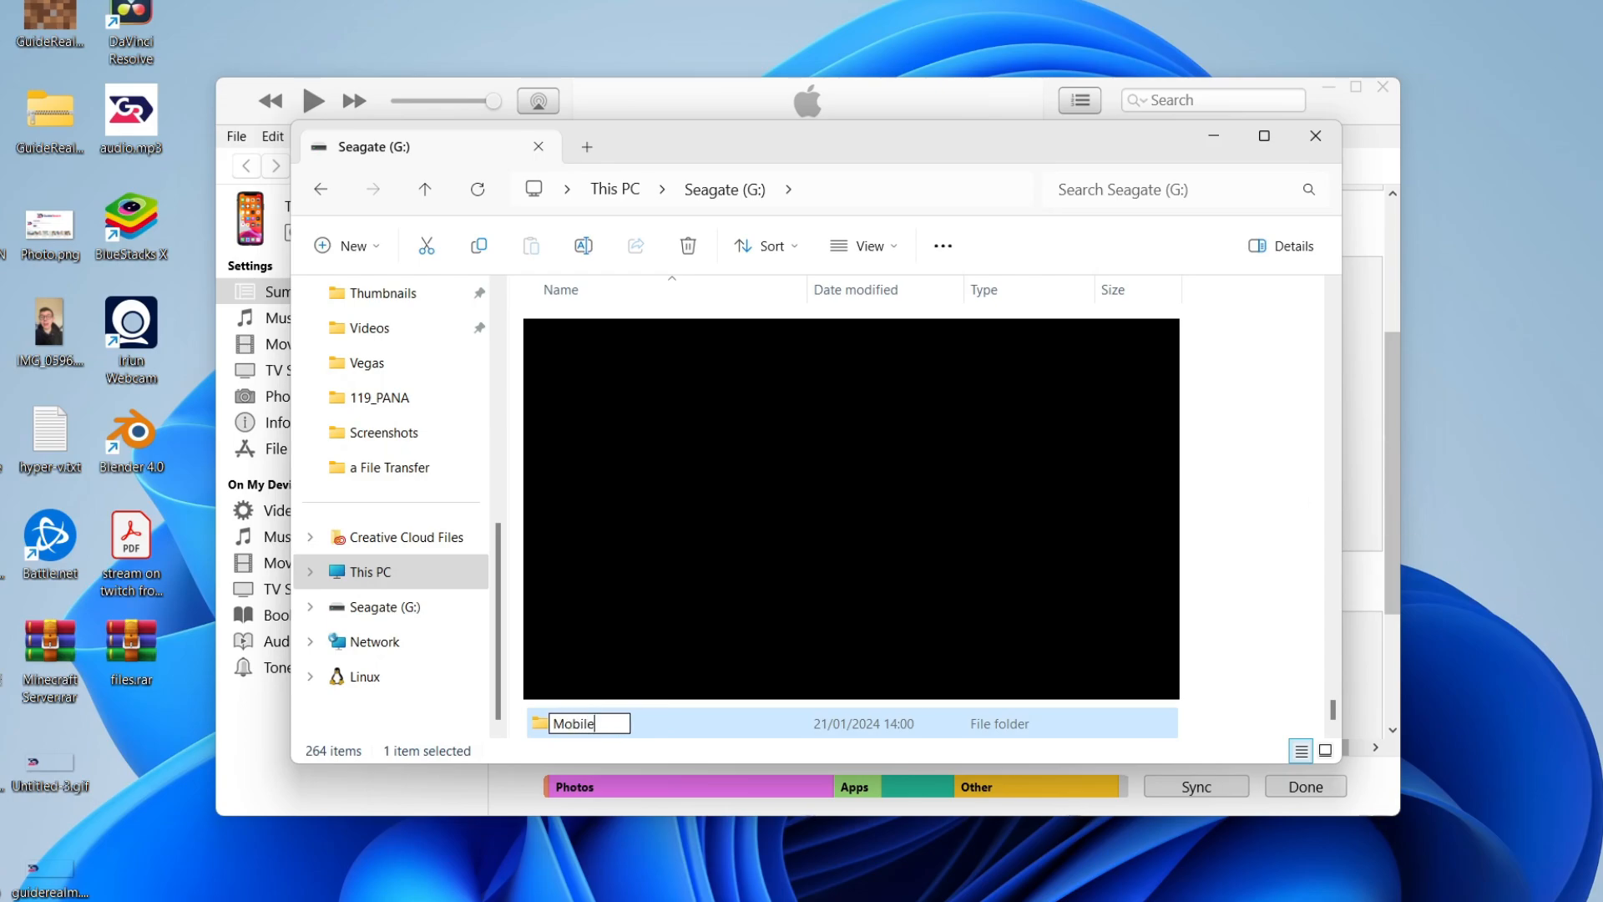
{"action": "type", "text": "Sync"}
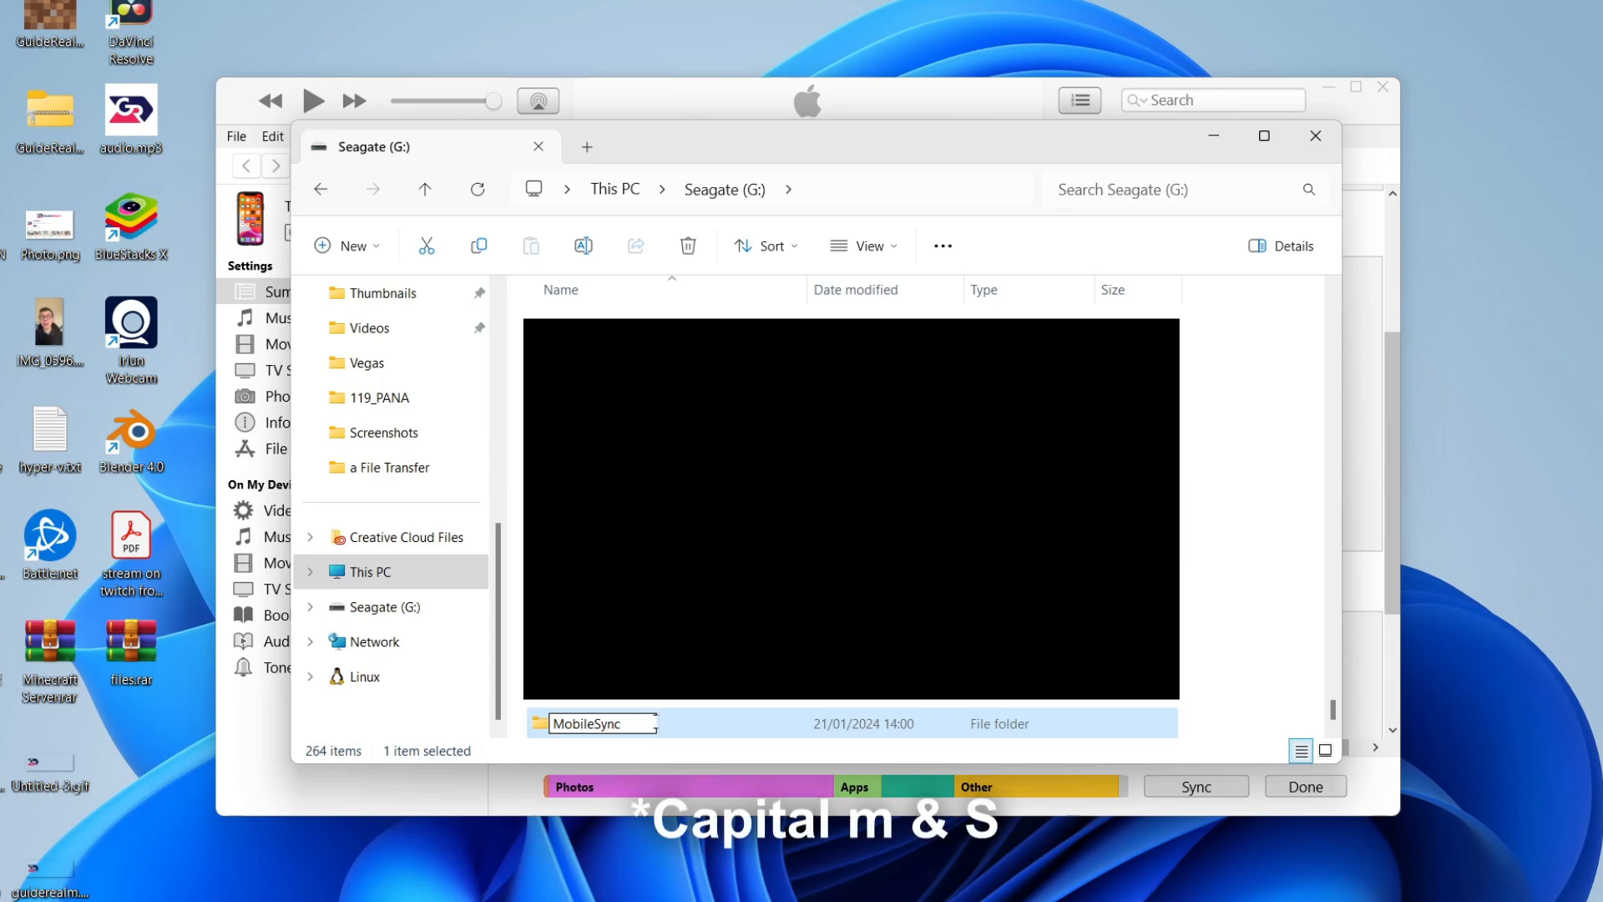
{"action": "double_click", "coordinate": [591, 723]}
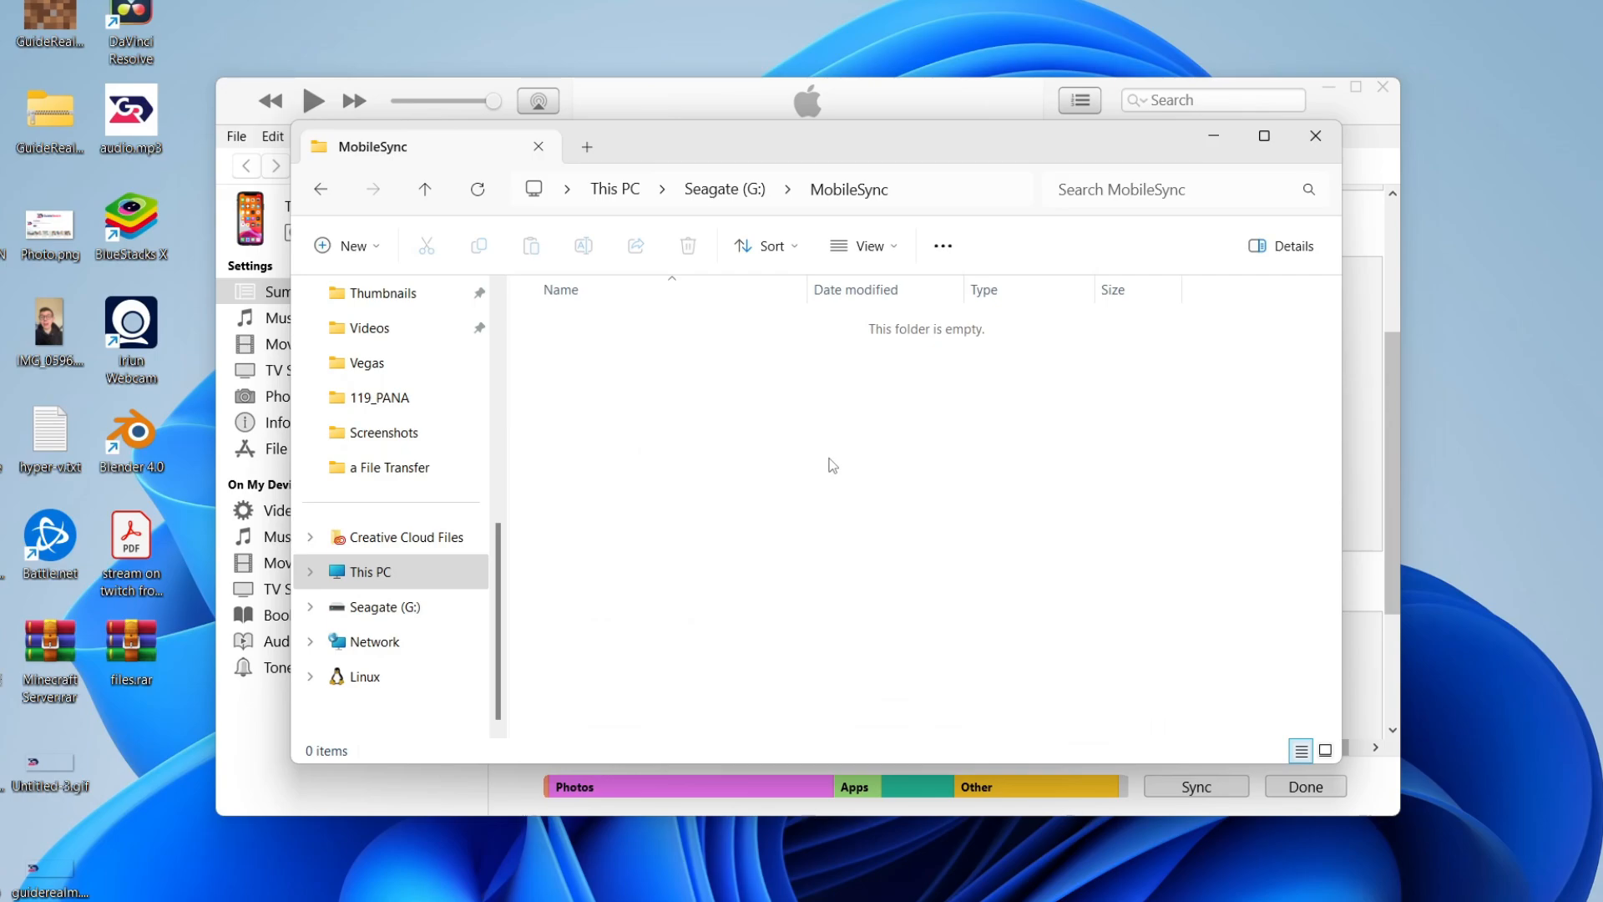
{"action": "mouse_move", "coordinate": [939, 145]}
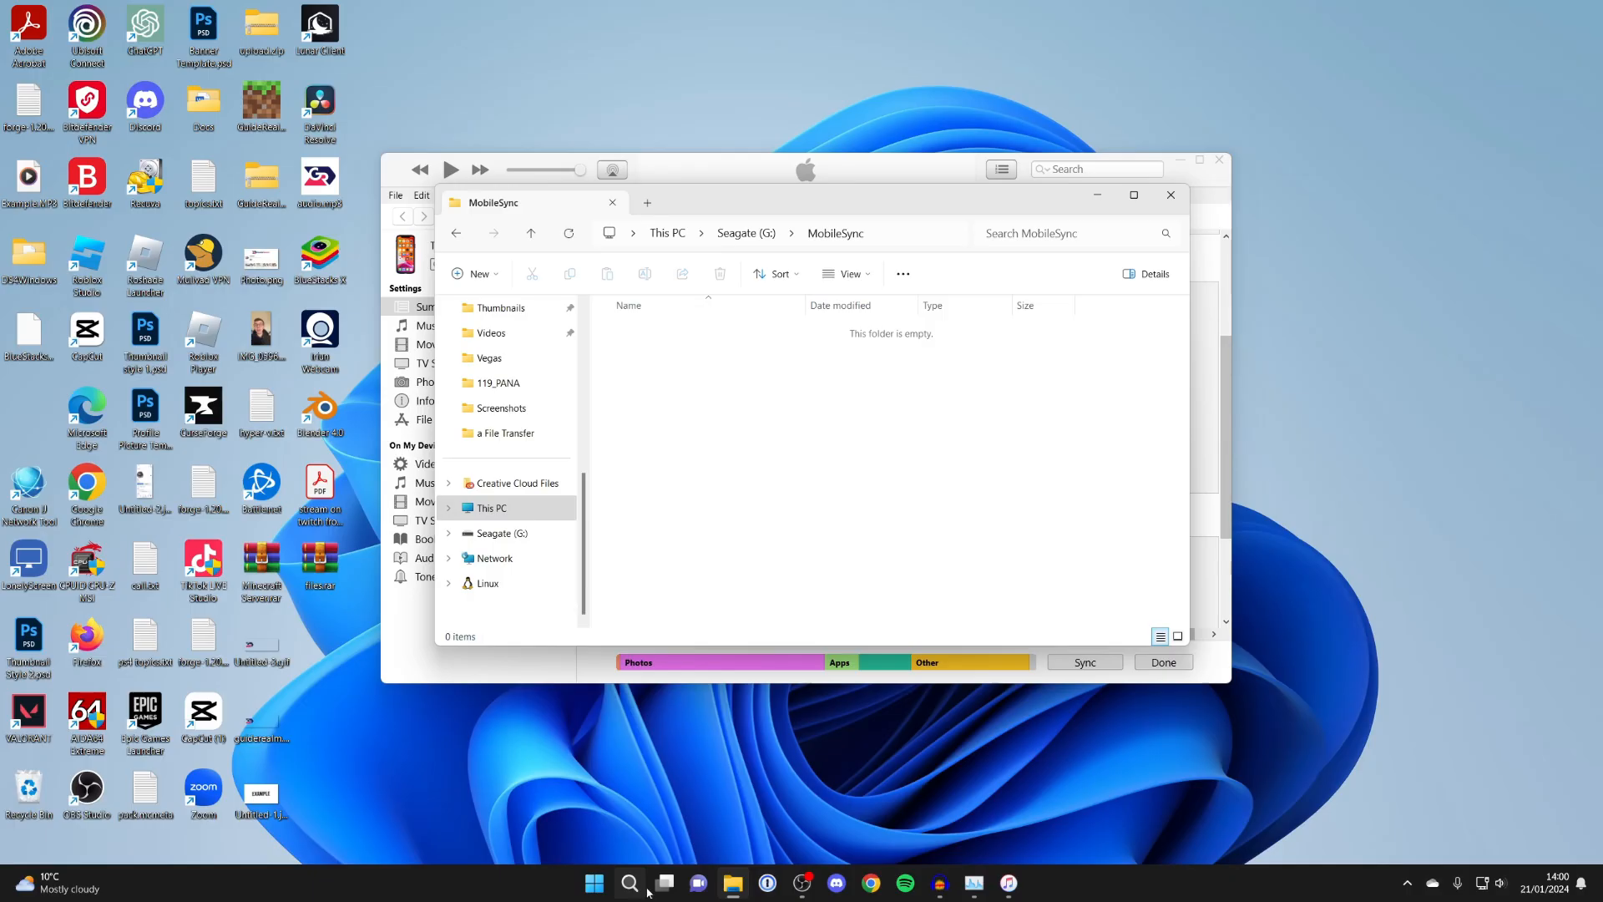
Step: Search Windows for 'mobilesync' and open the original MobileSync folder
{"action": "left_click", "coordinate": [630, 882]}
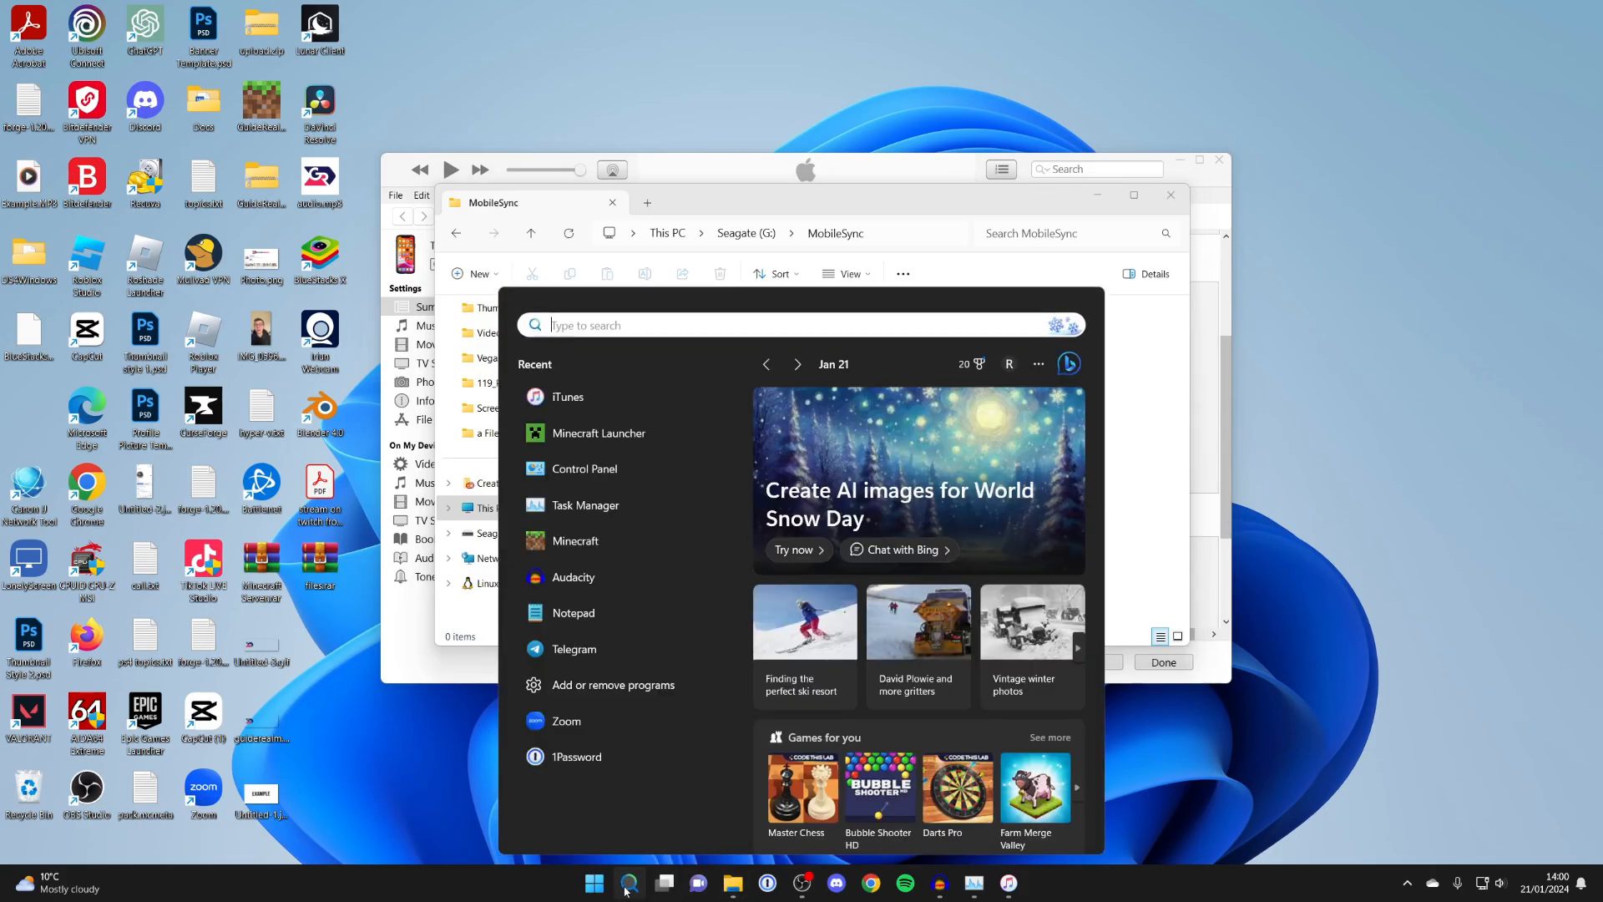
{"action": "type", "text": "mobilesync"}
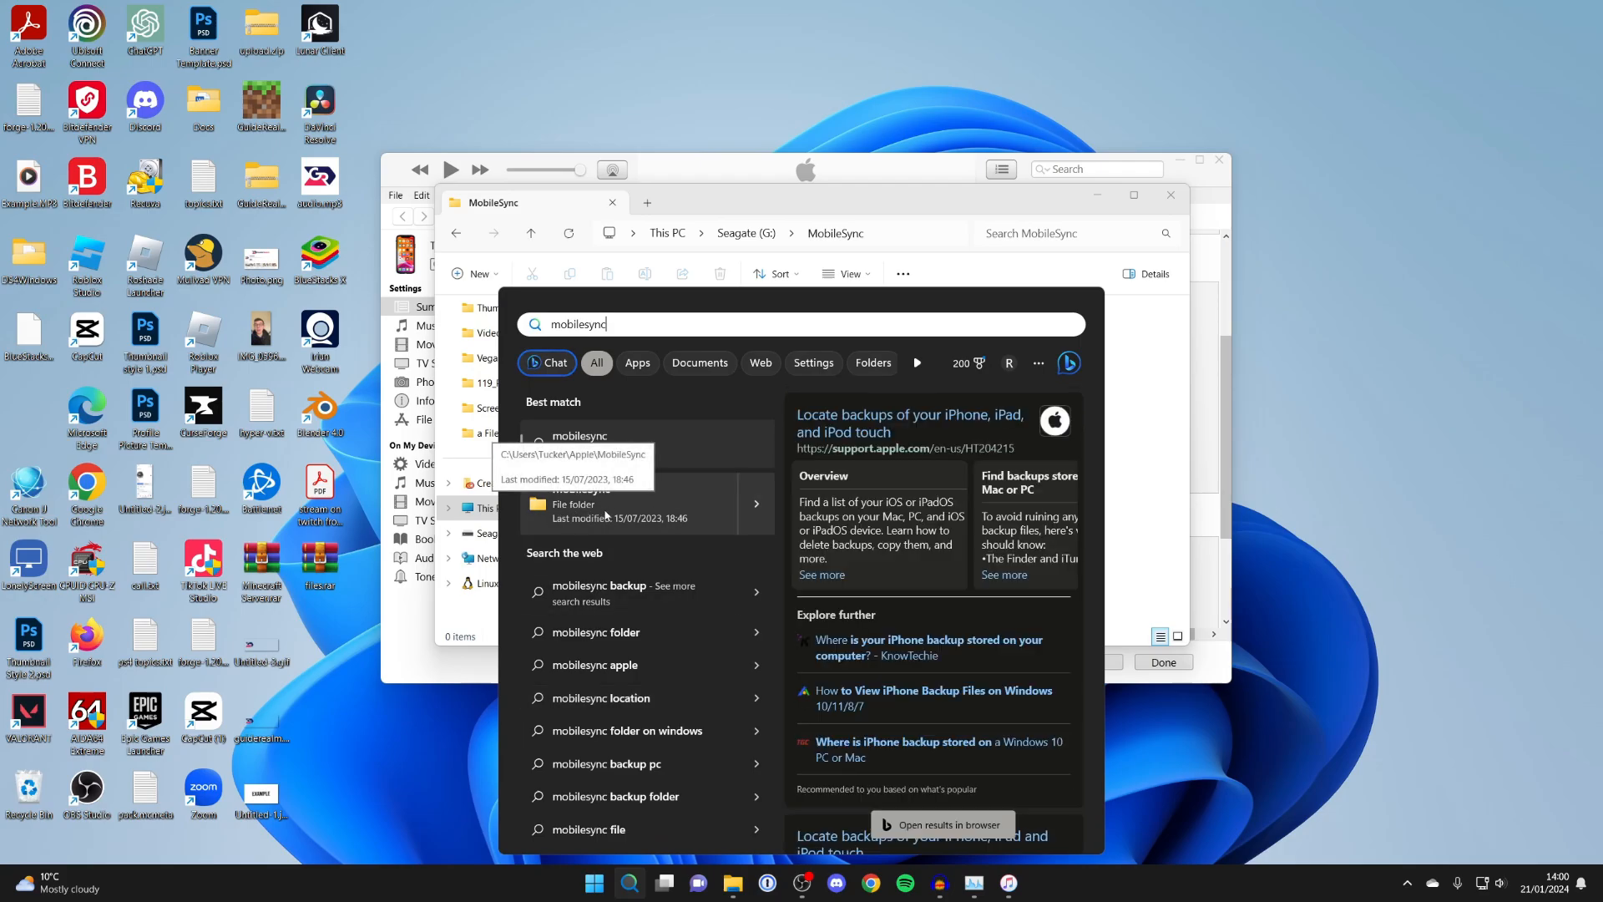
{"action": "left_click", "coordinate": [578, 436]}
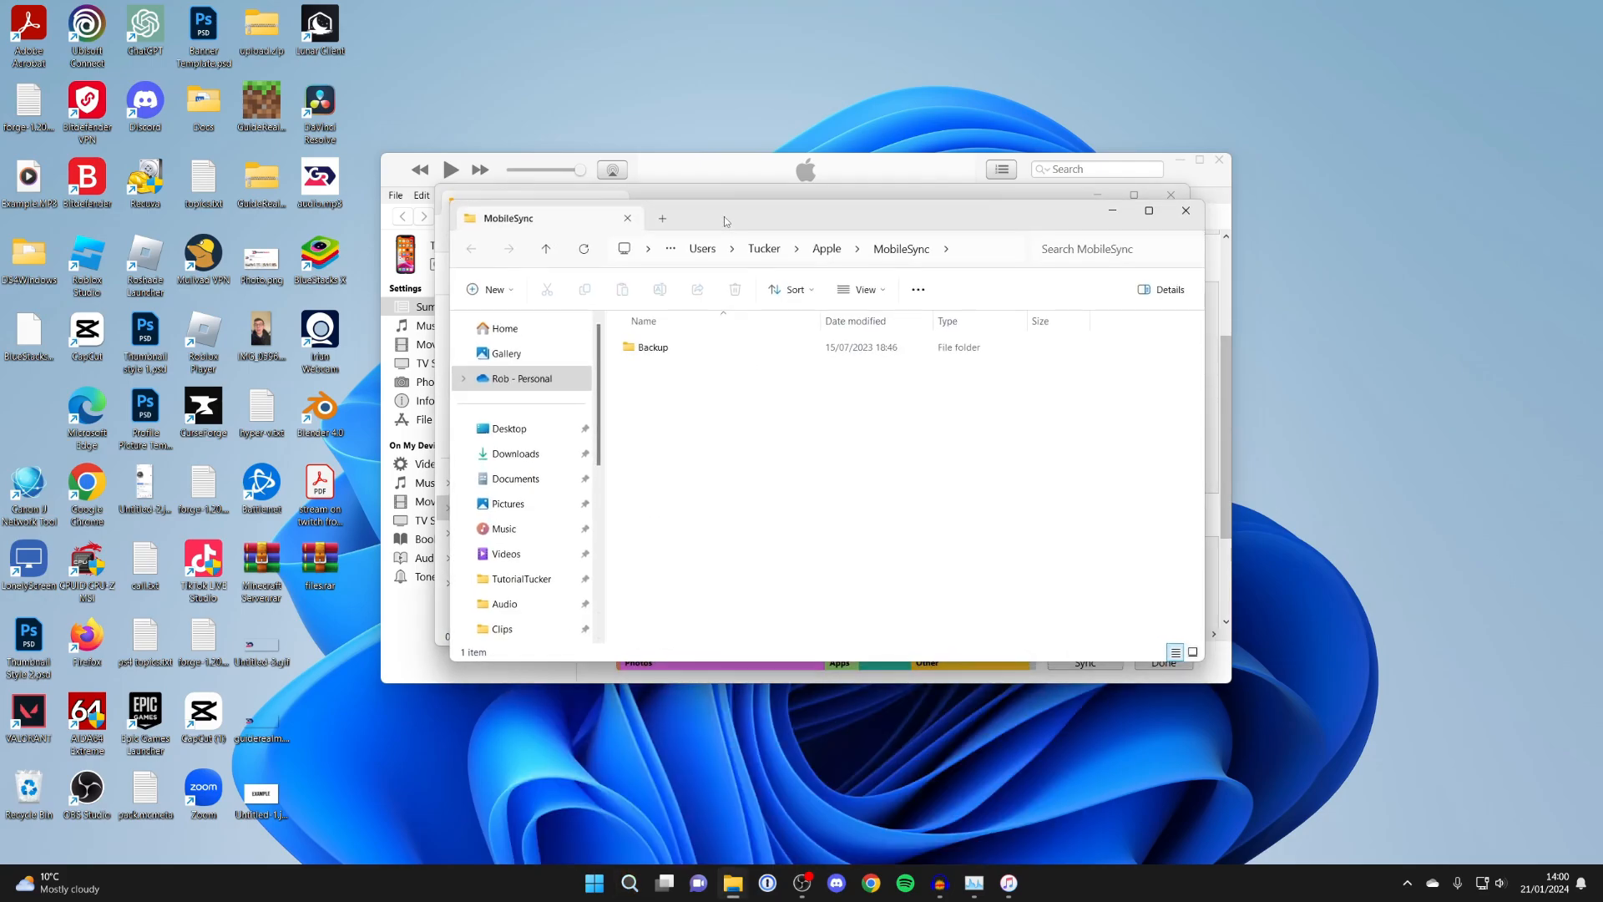
{"action": "mouse_move", "coordinate": [711, 252]}
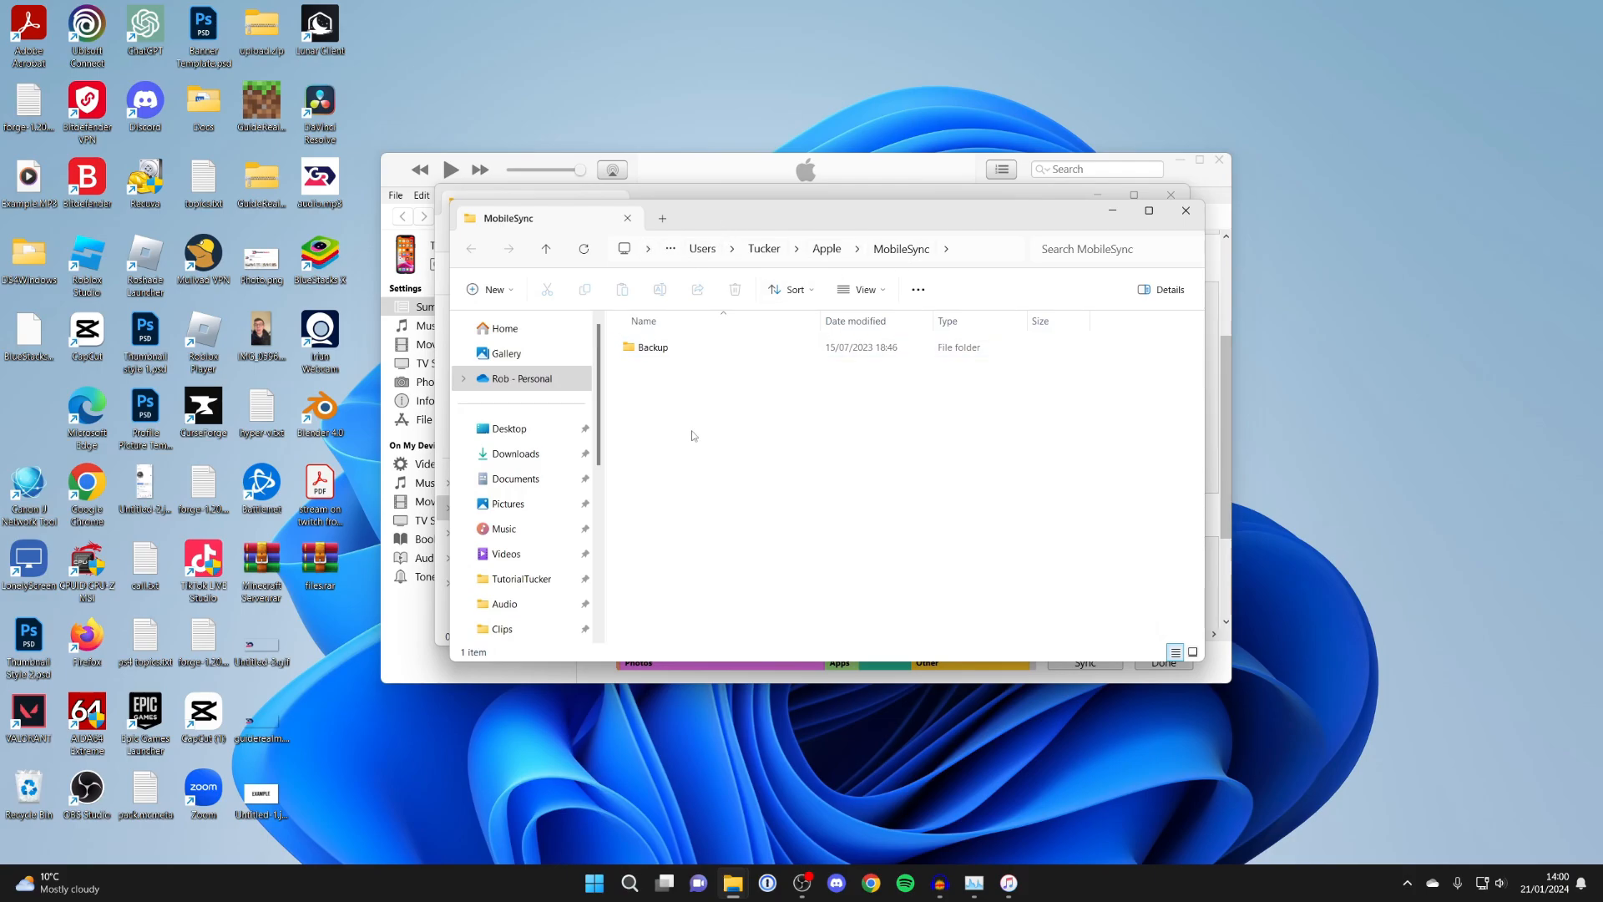
{"action": "mouse_move", "coordinate": [766, 491]}
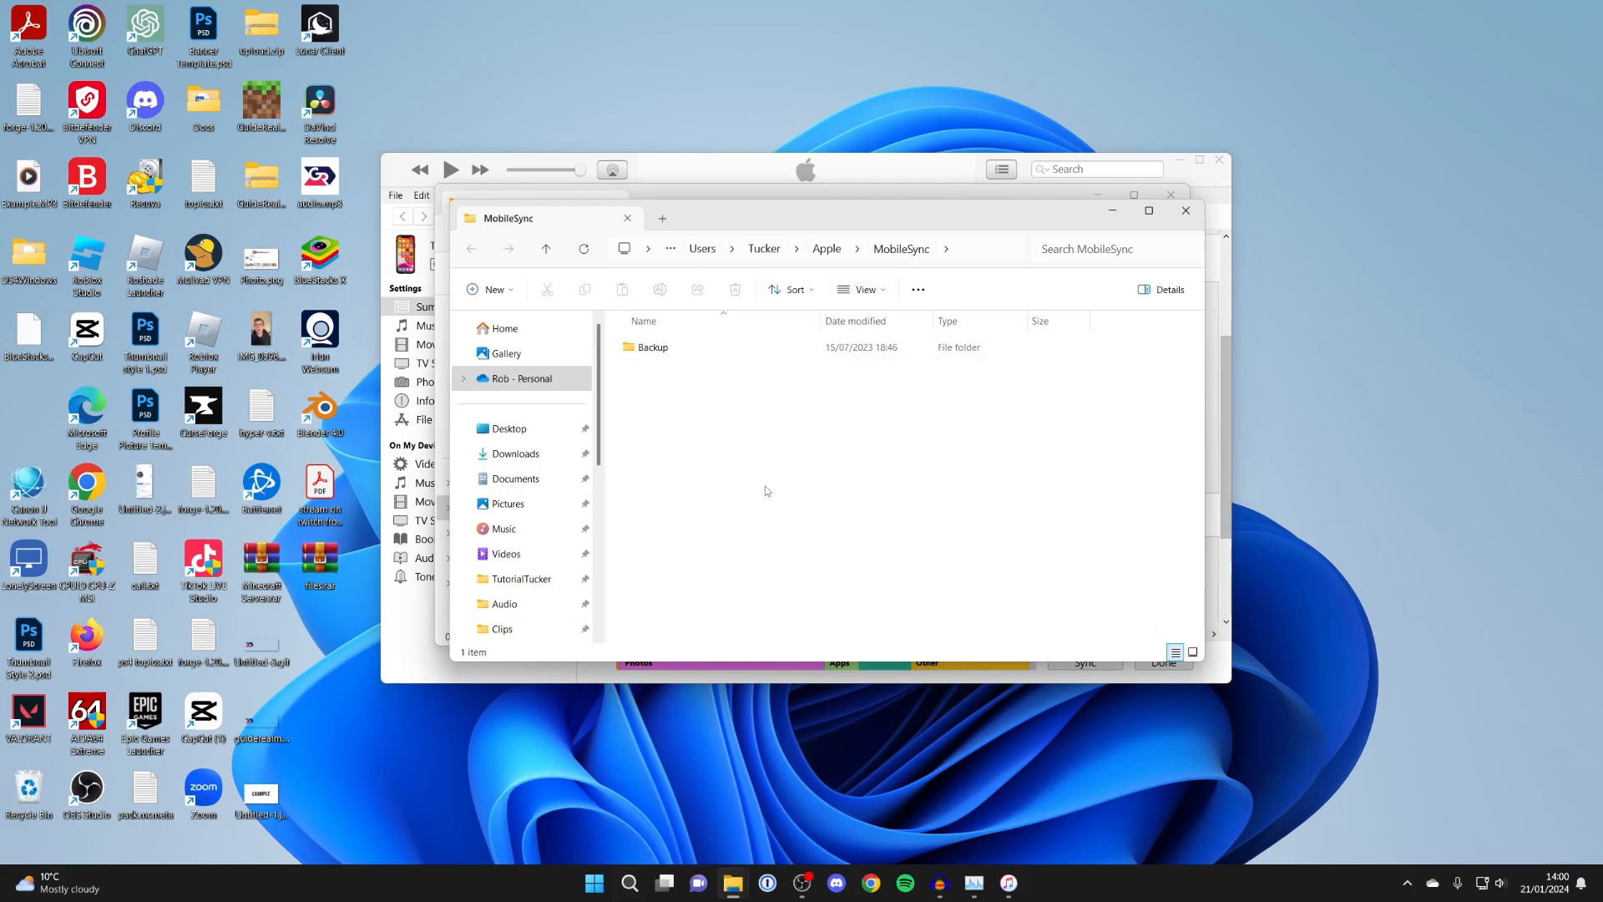
{"action": "mouse_move", "coordinate": [808, 374]}
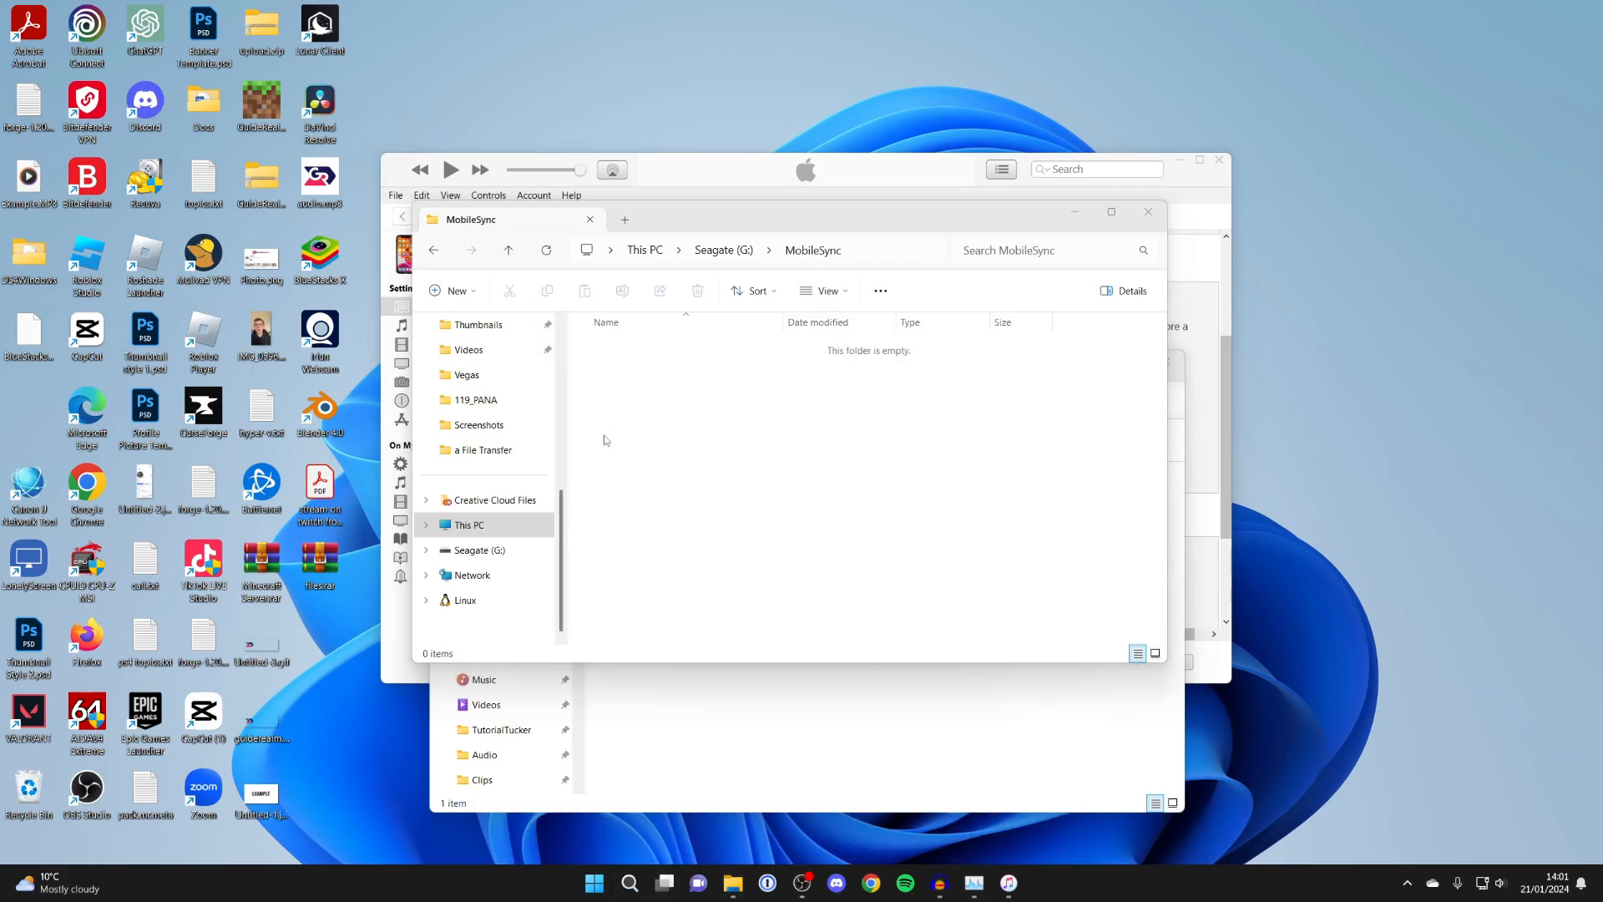
Step: Begin the junction command with 'mklink /j' and an opening quote
{"action": "type", "text": "mk"}
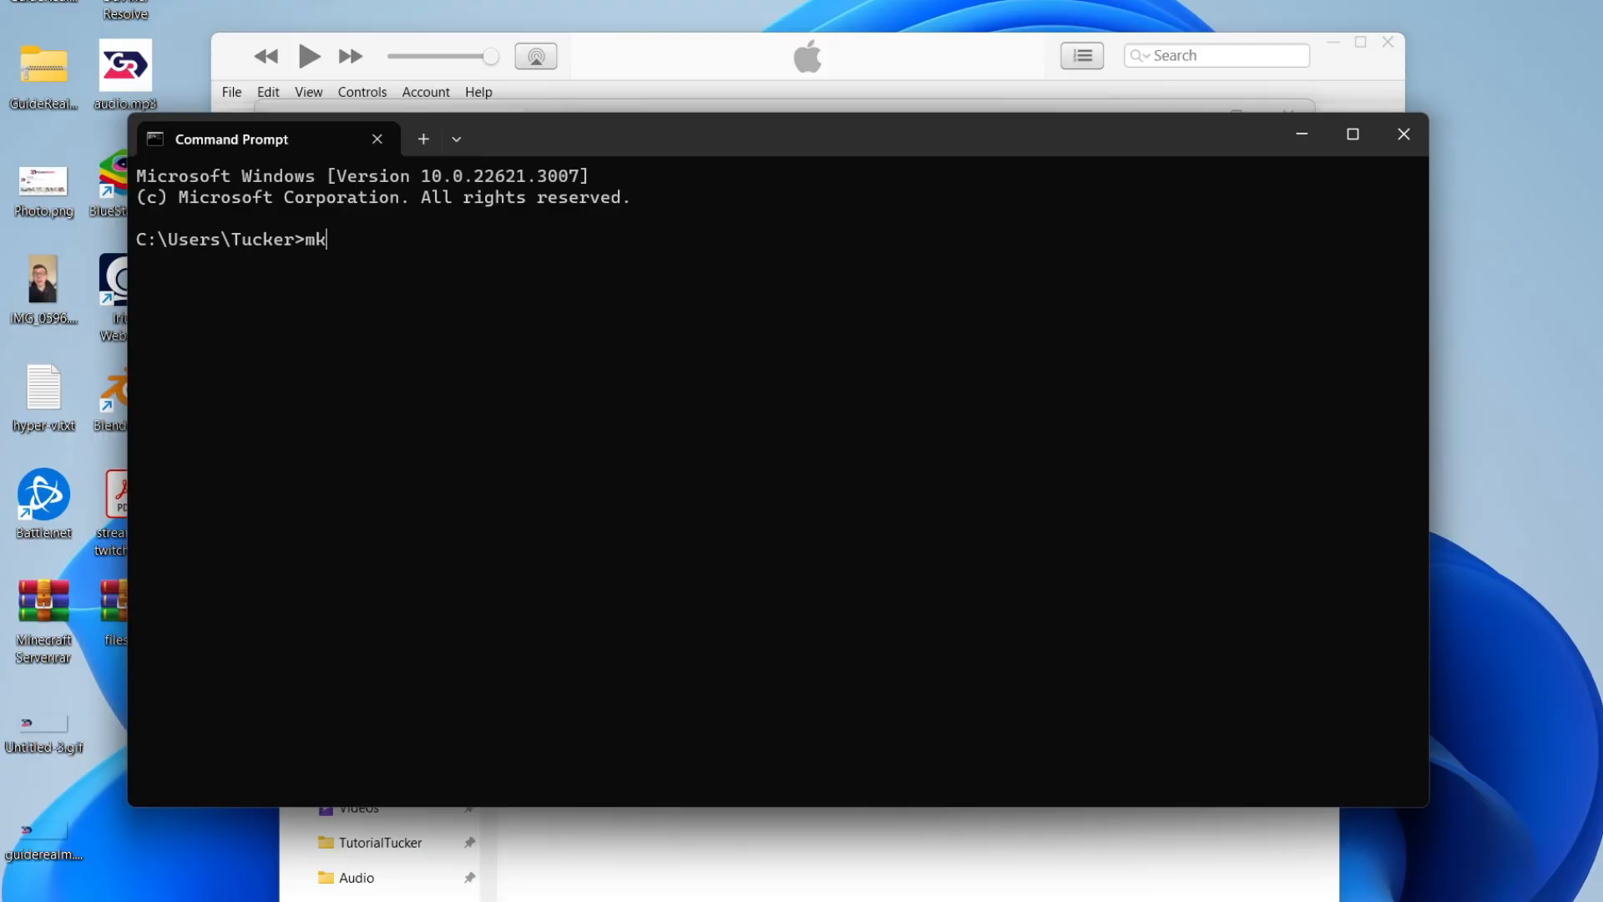
{"action": "type", "text": "link"}
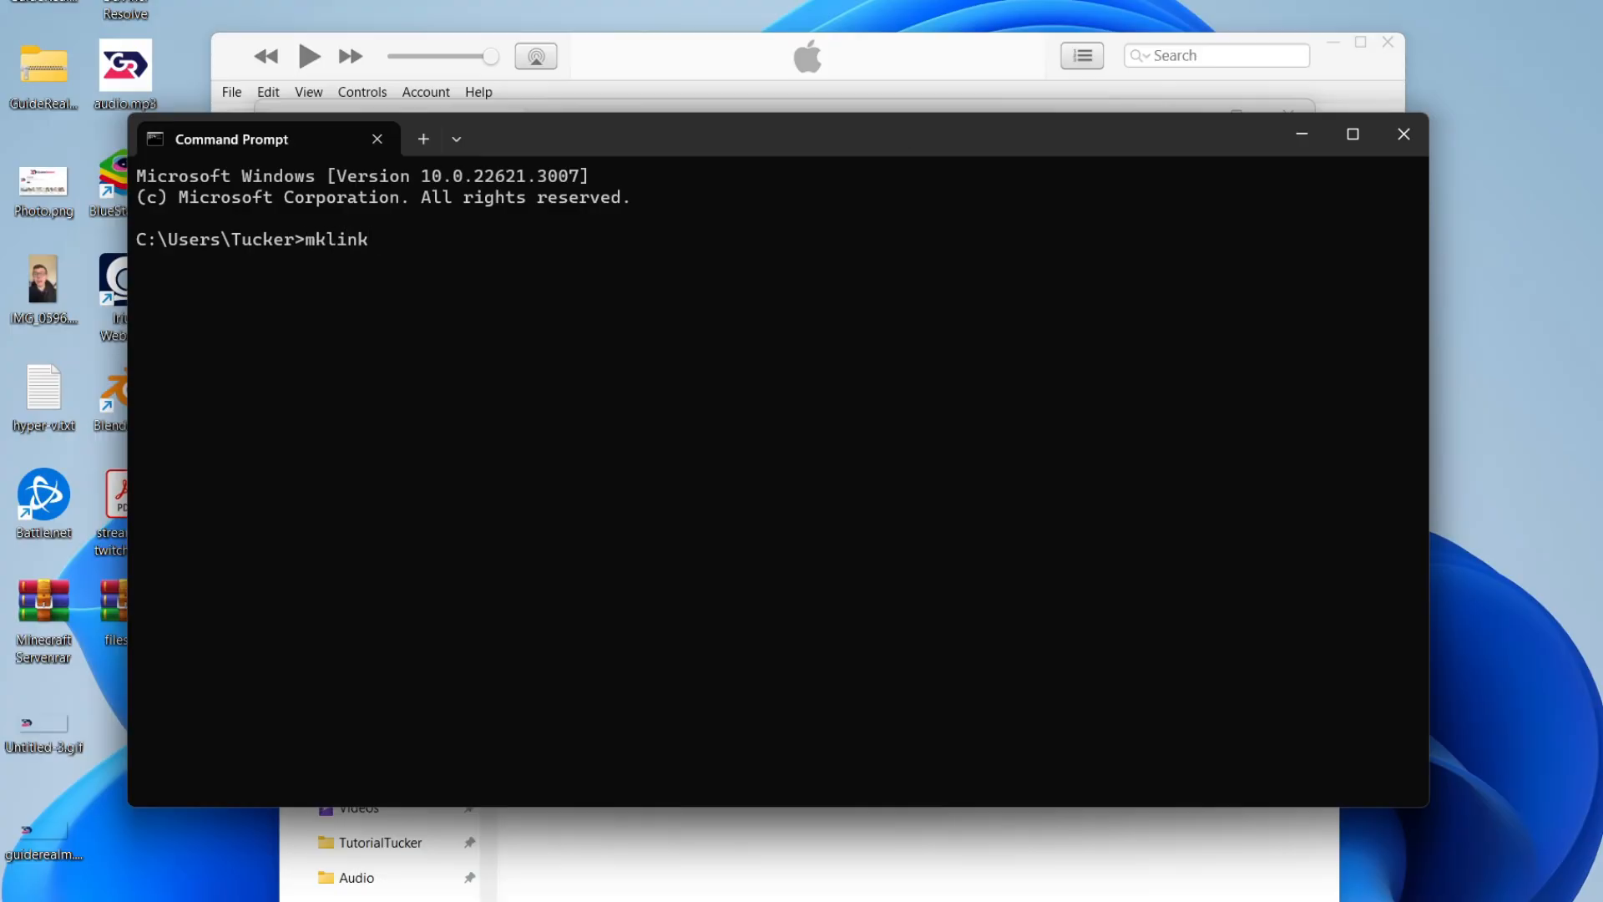
{"action": "type", "text": "/j"}
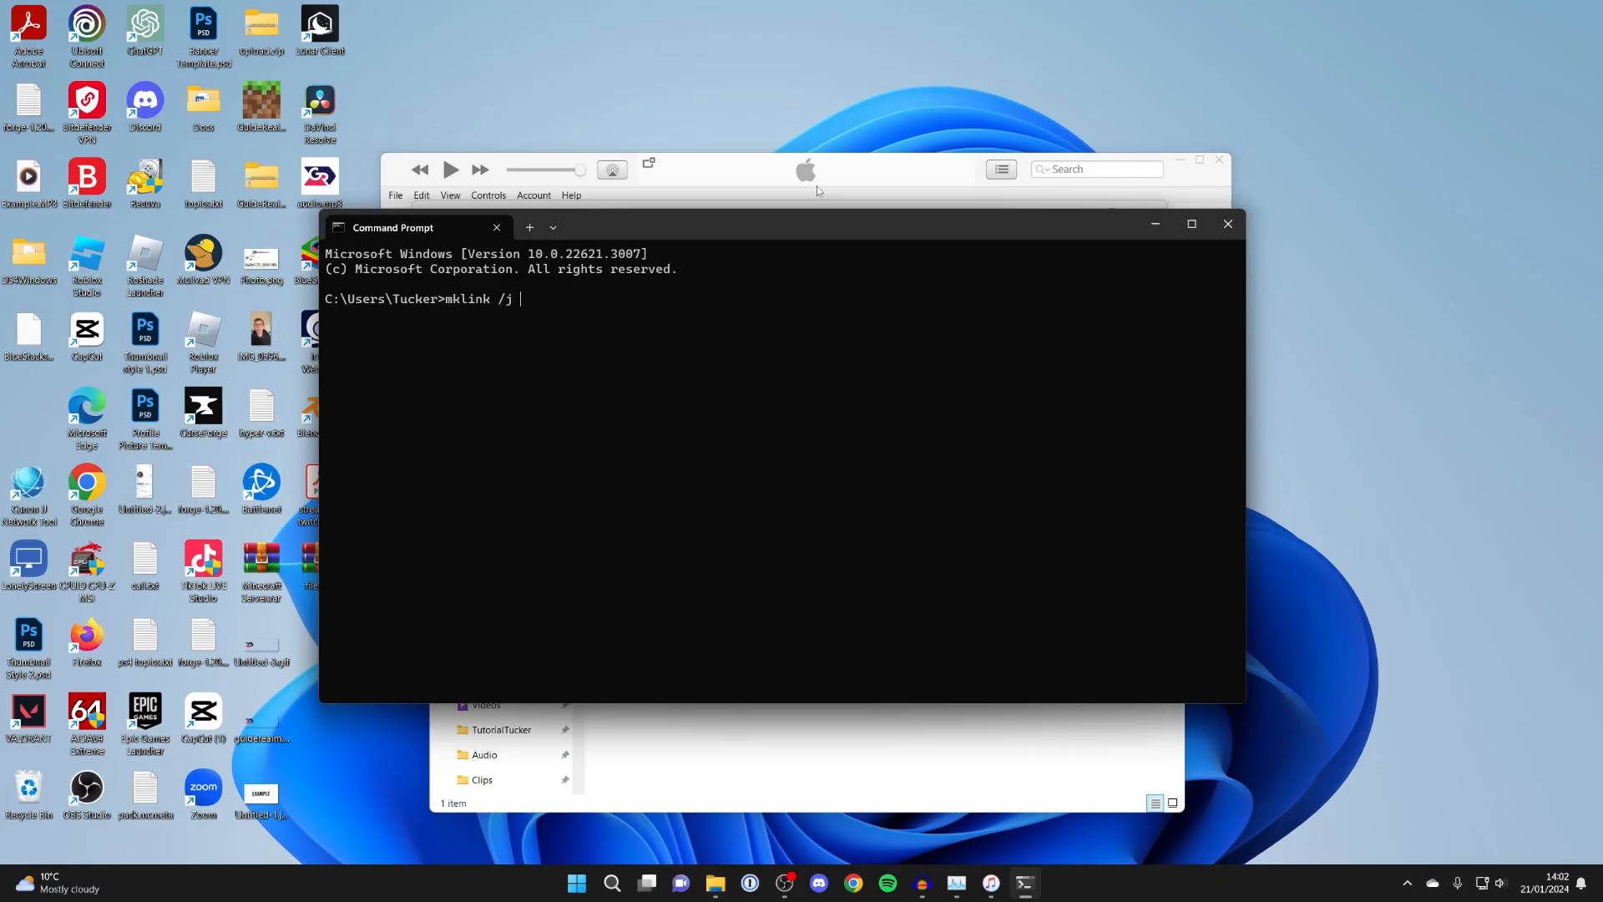
{"action": "type", "text": "\""}
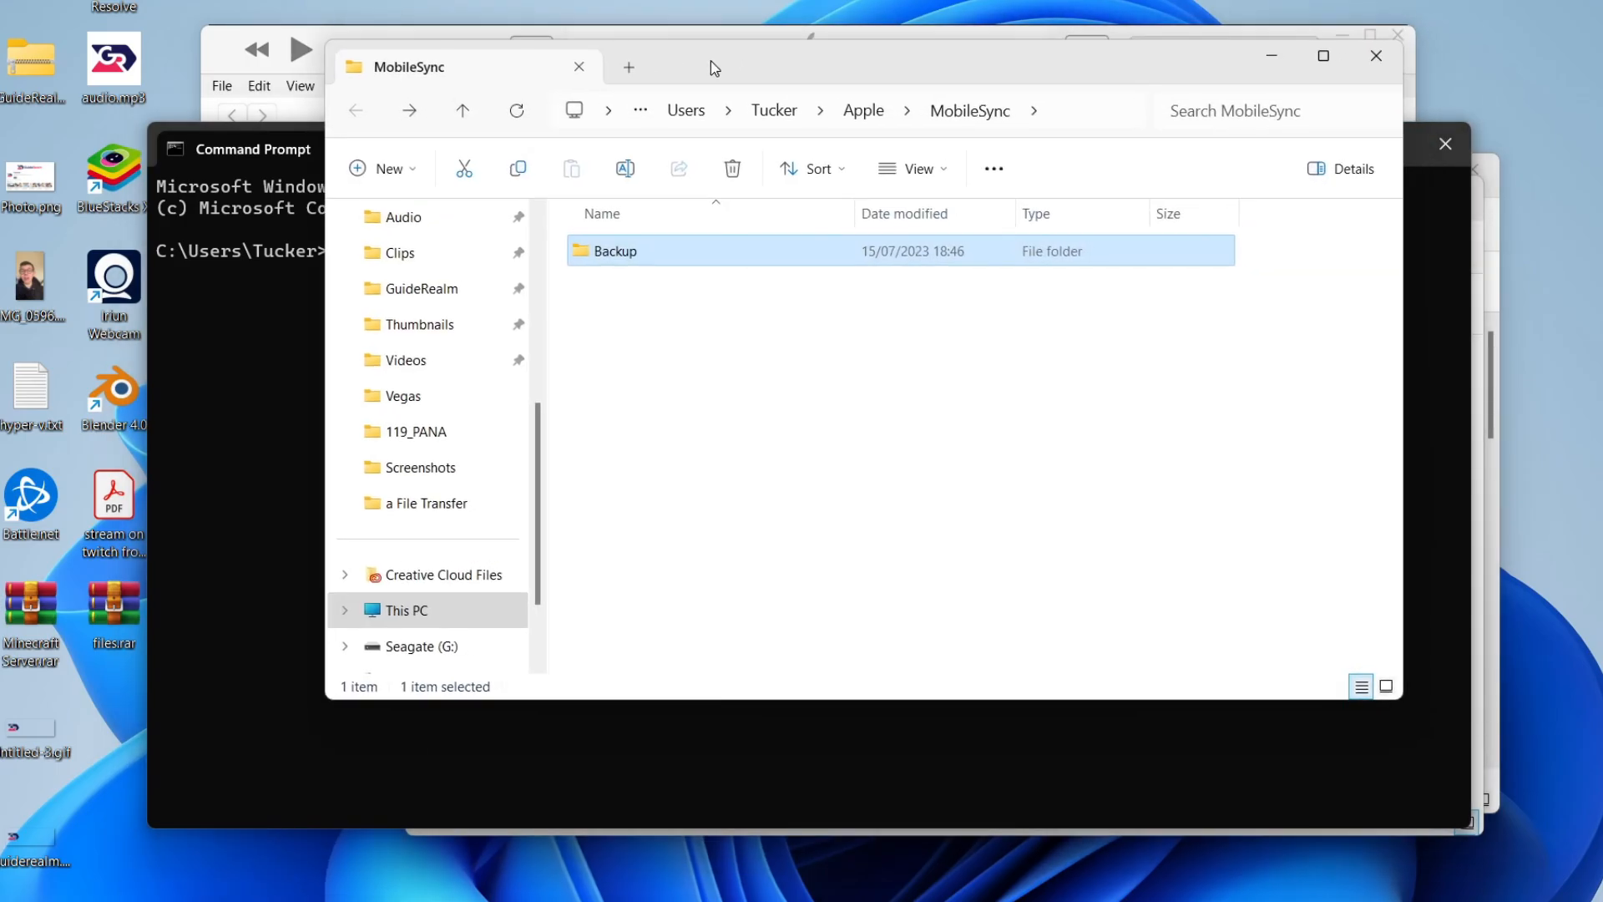
{"action": "mouse_move", "coordinate": [634, 265]}
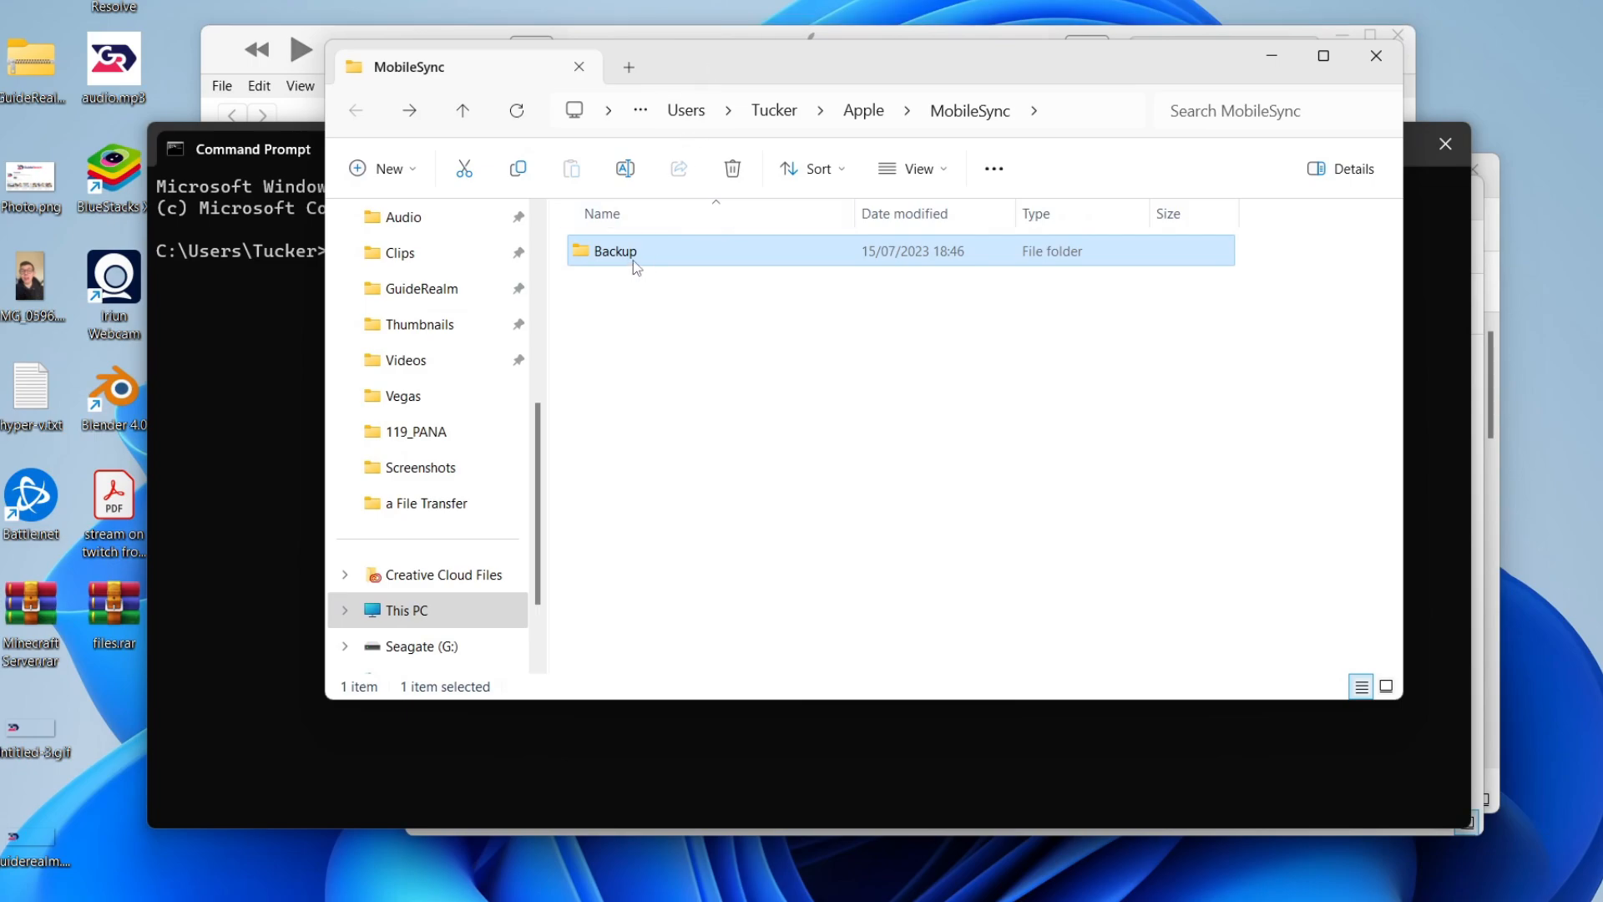
Step: Inspect the Backup folder's device backup, then return to MobileSync
{"action": "double_click", "coordinate": [614, 250]}
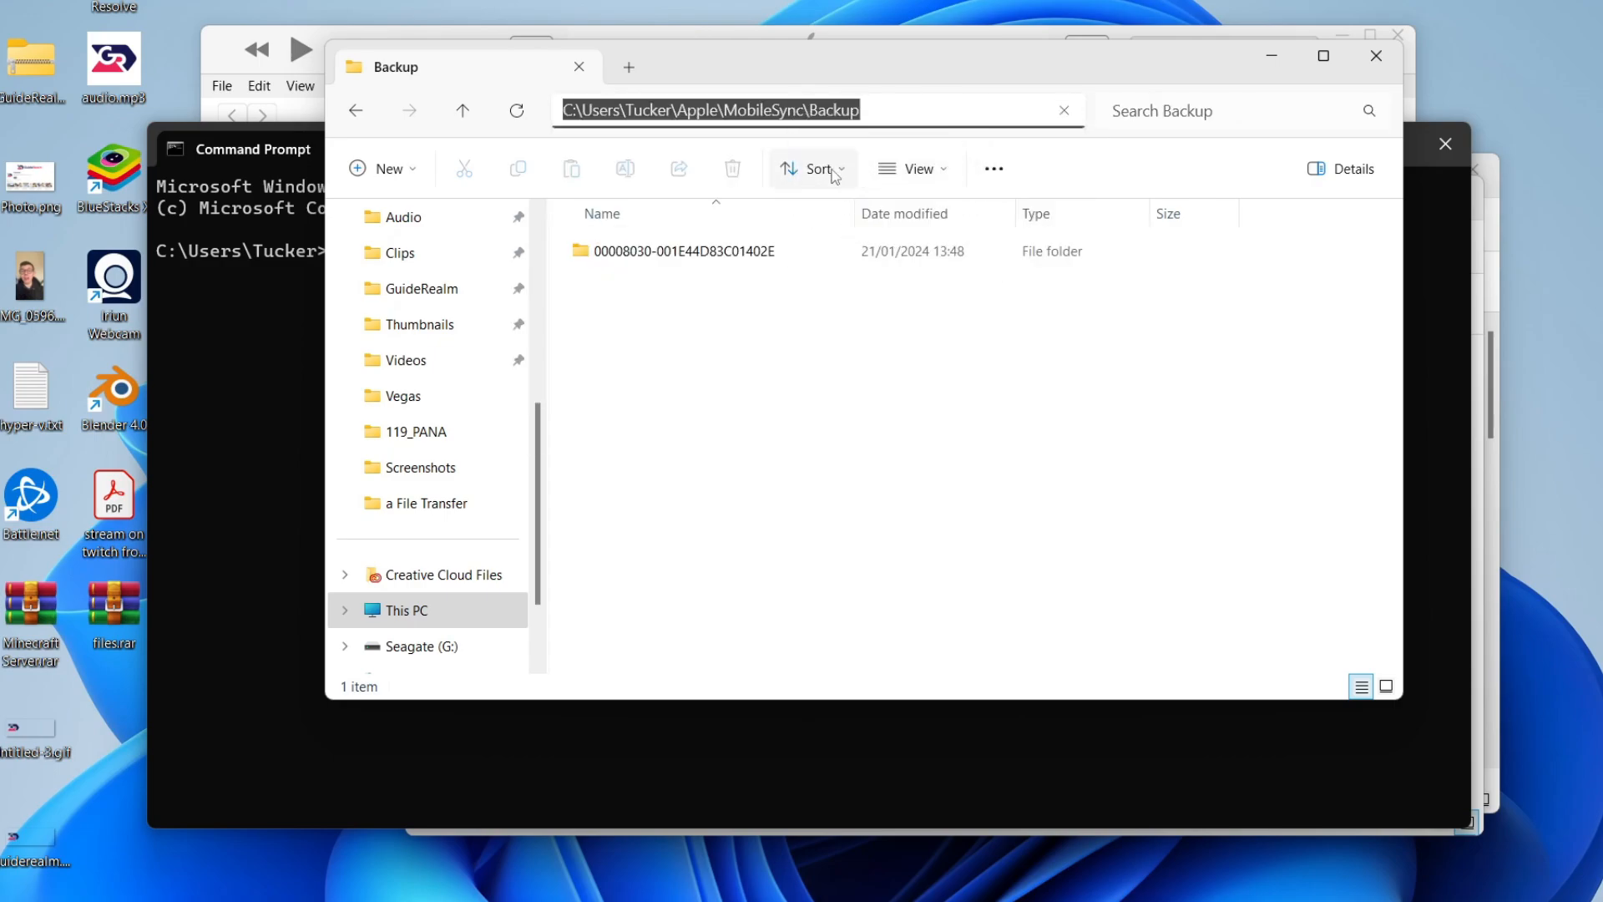
{"action": "mouse_move", "coordinate": [356, 110]}
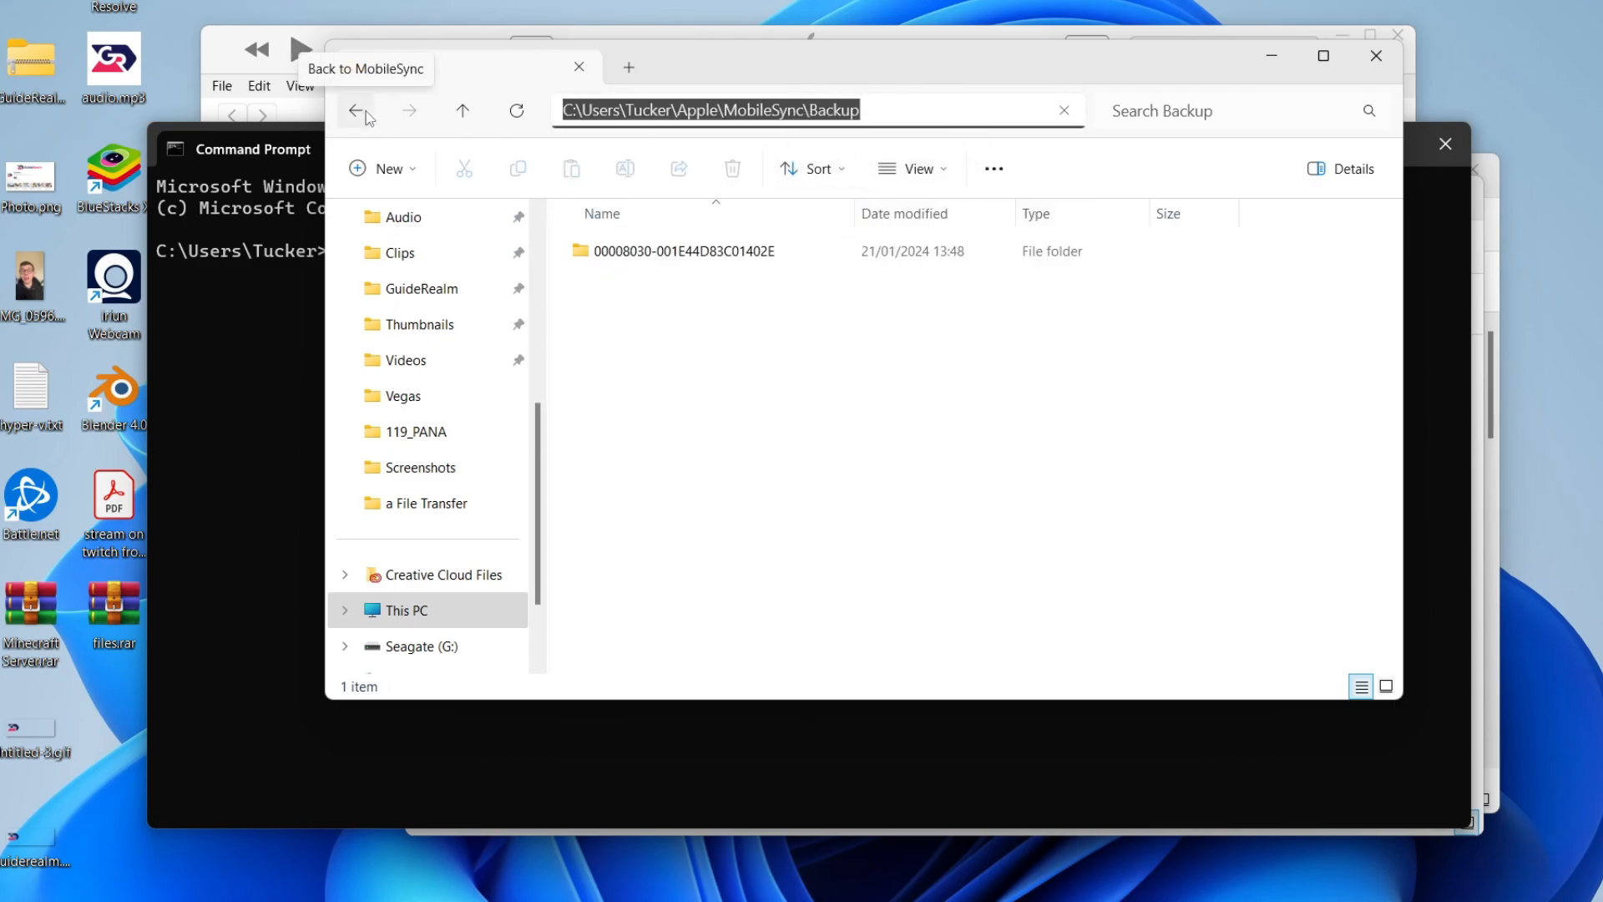
{"action": "left_click", "coordinate": [357, 110]}
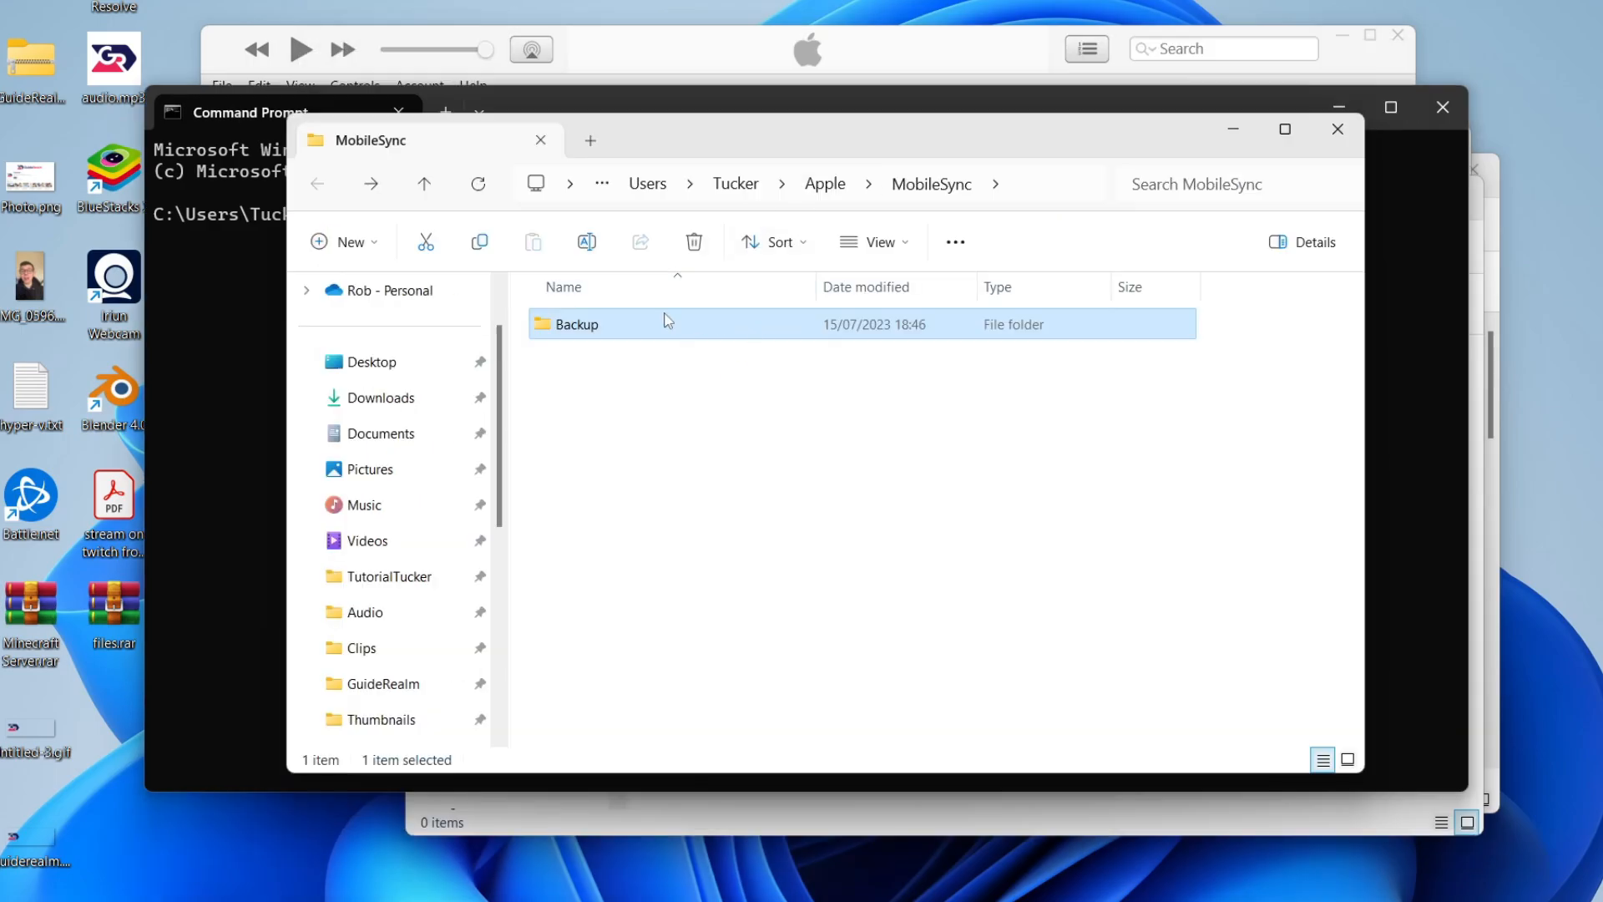
{"action": "mouse_move", "coordinate": [698, 344]}
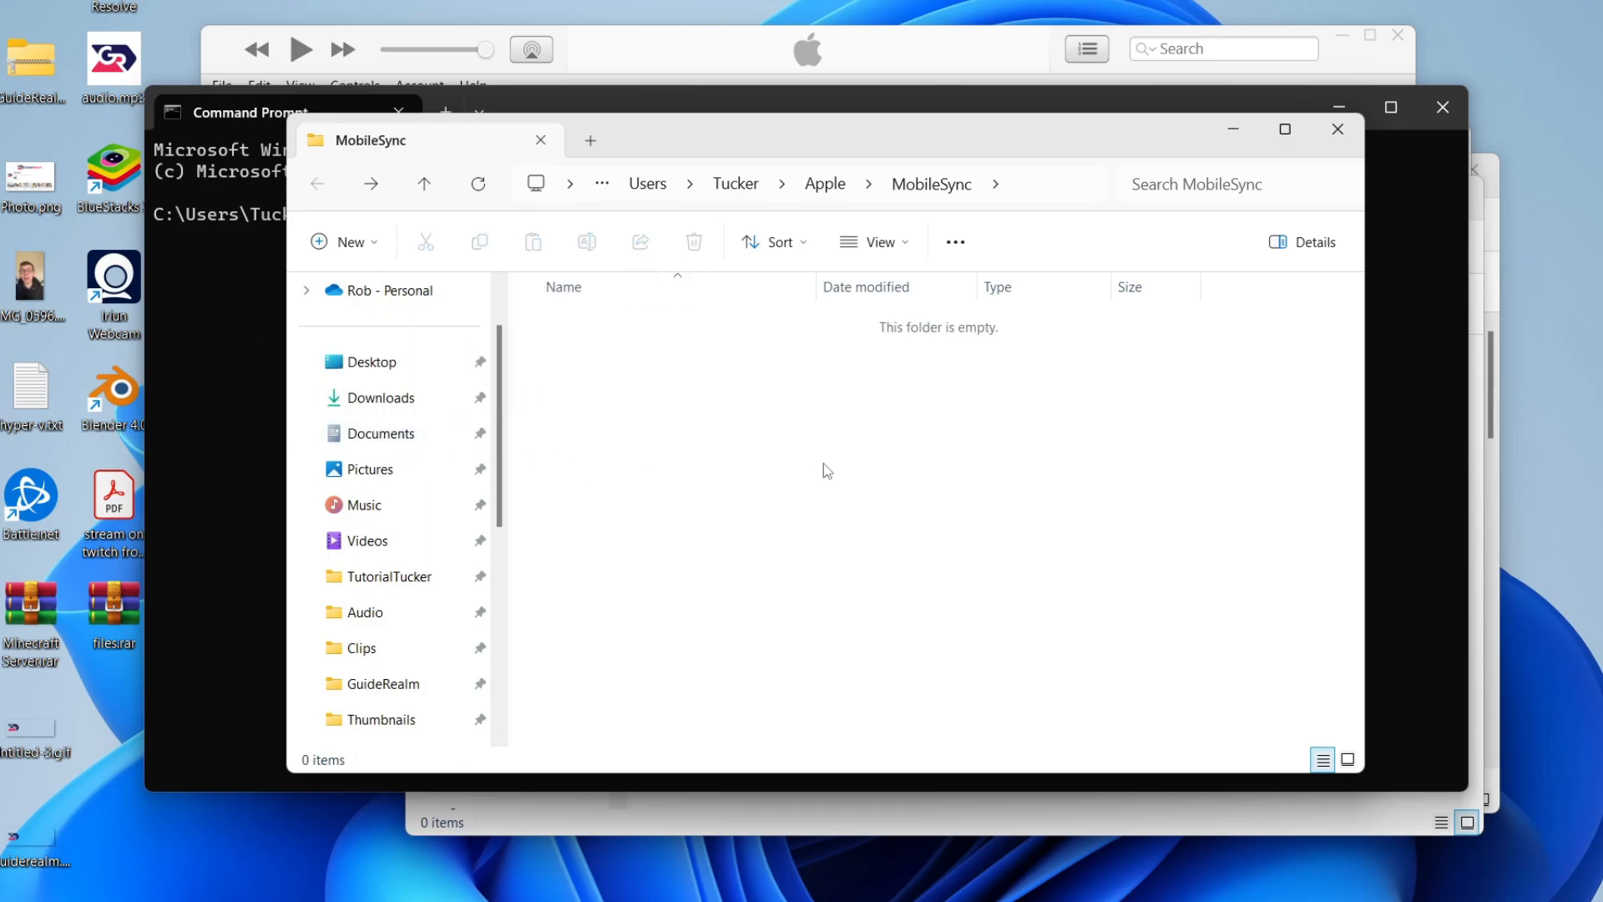
{"action": "mouse_move", "coordinate": [743, 401]}
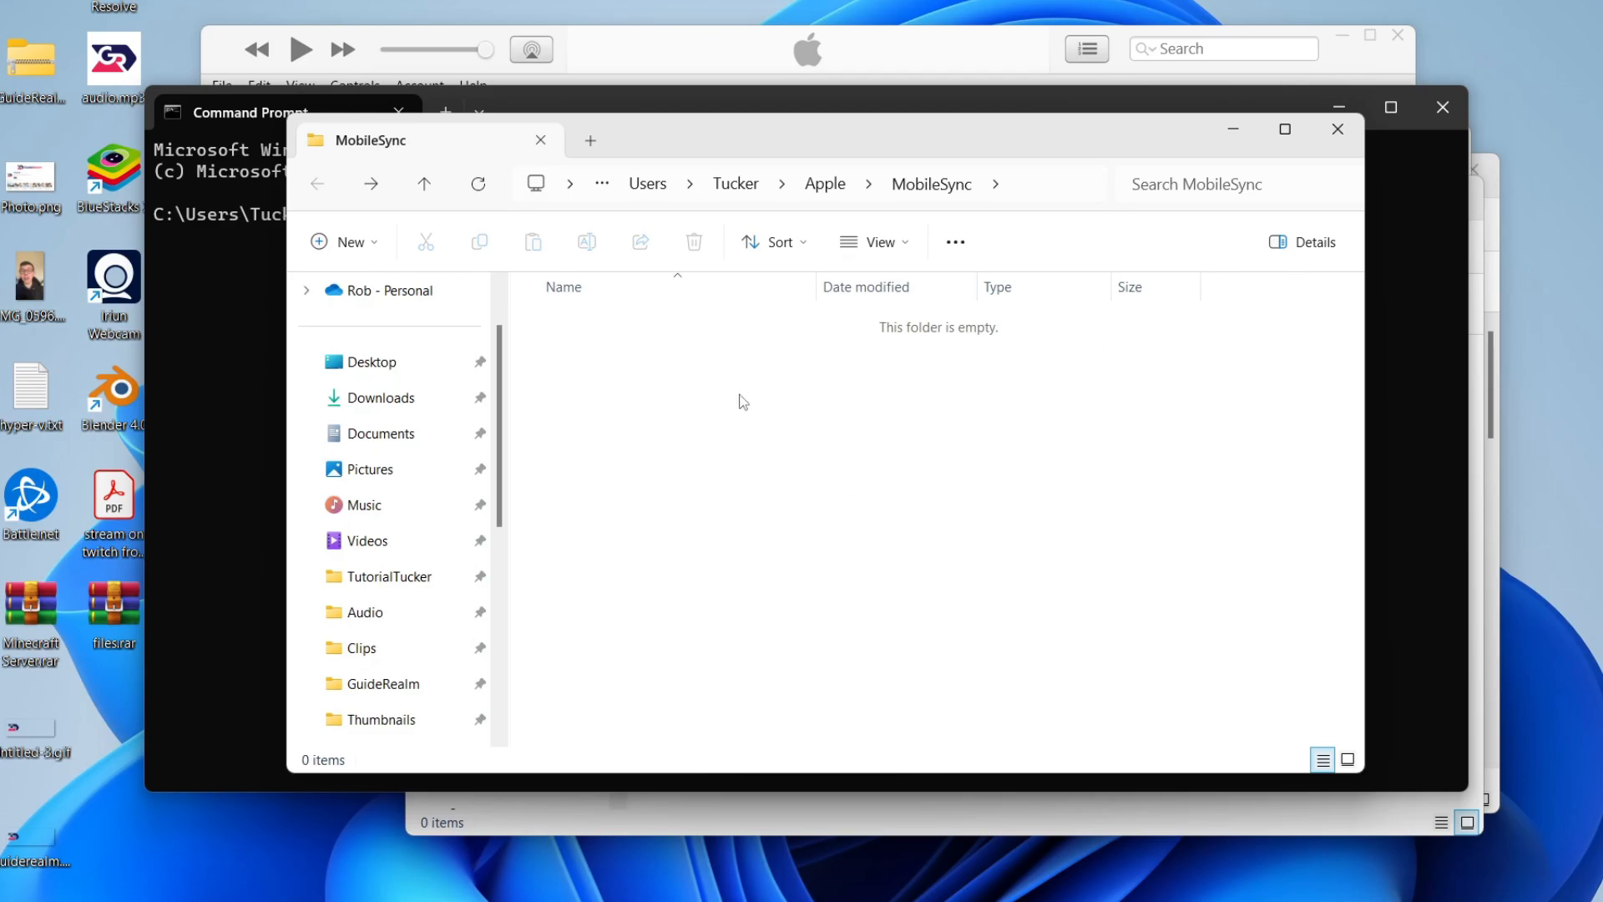
{"action": "mouse_move", "coordinate": [847, 377]}
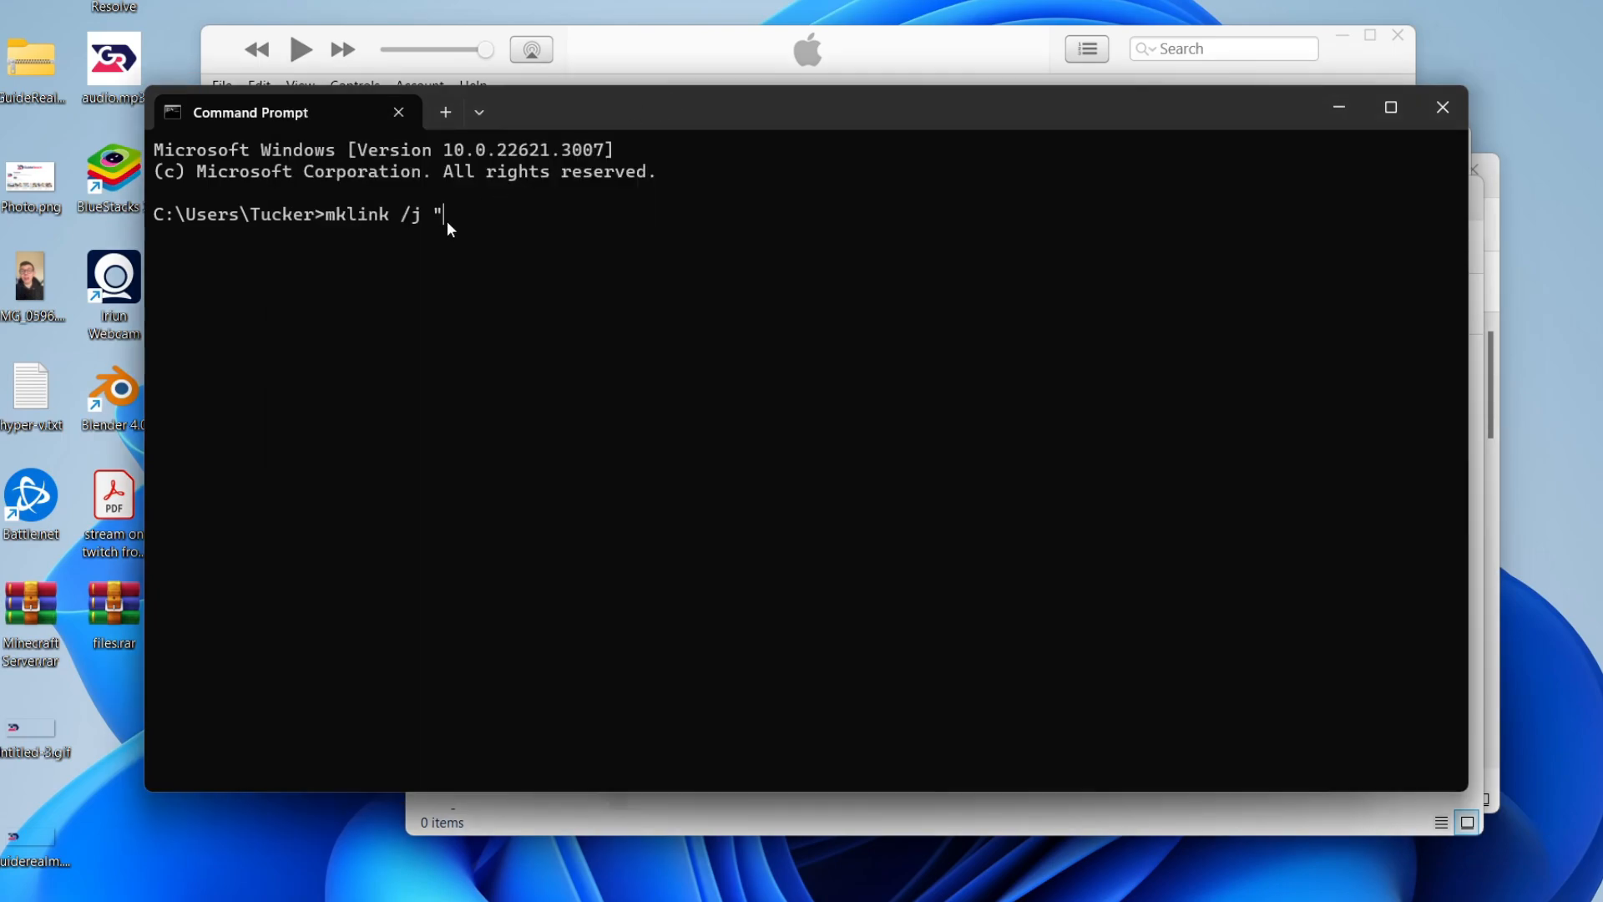
Step: Enter 'C:\Users\Tucker\Apple\MobileSync\Backup' as the link path and copy the G:\MobileSync path
{"action": "type", "text": "C:\\Users\\Tucker\\Apple\\MobileSync"}
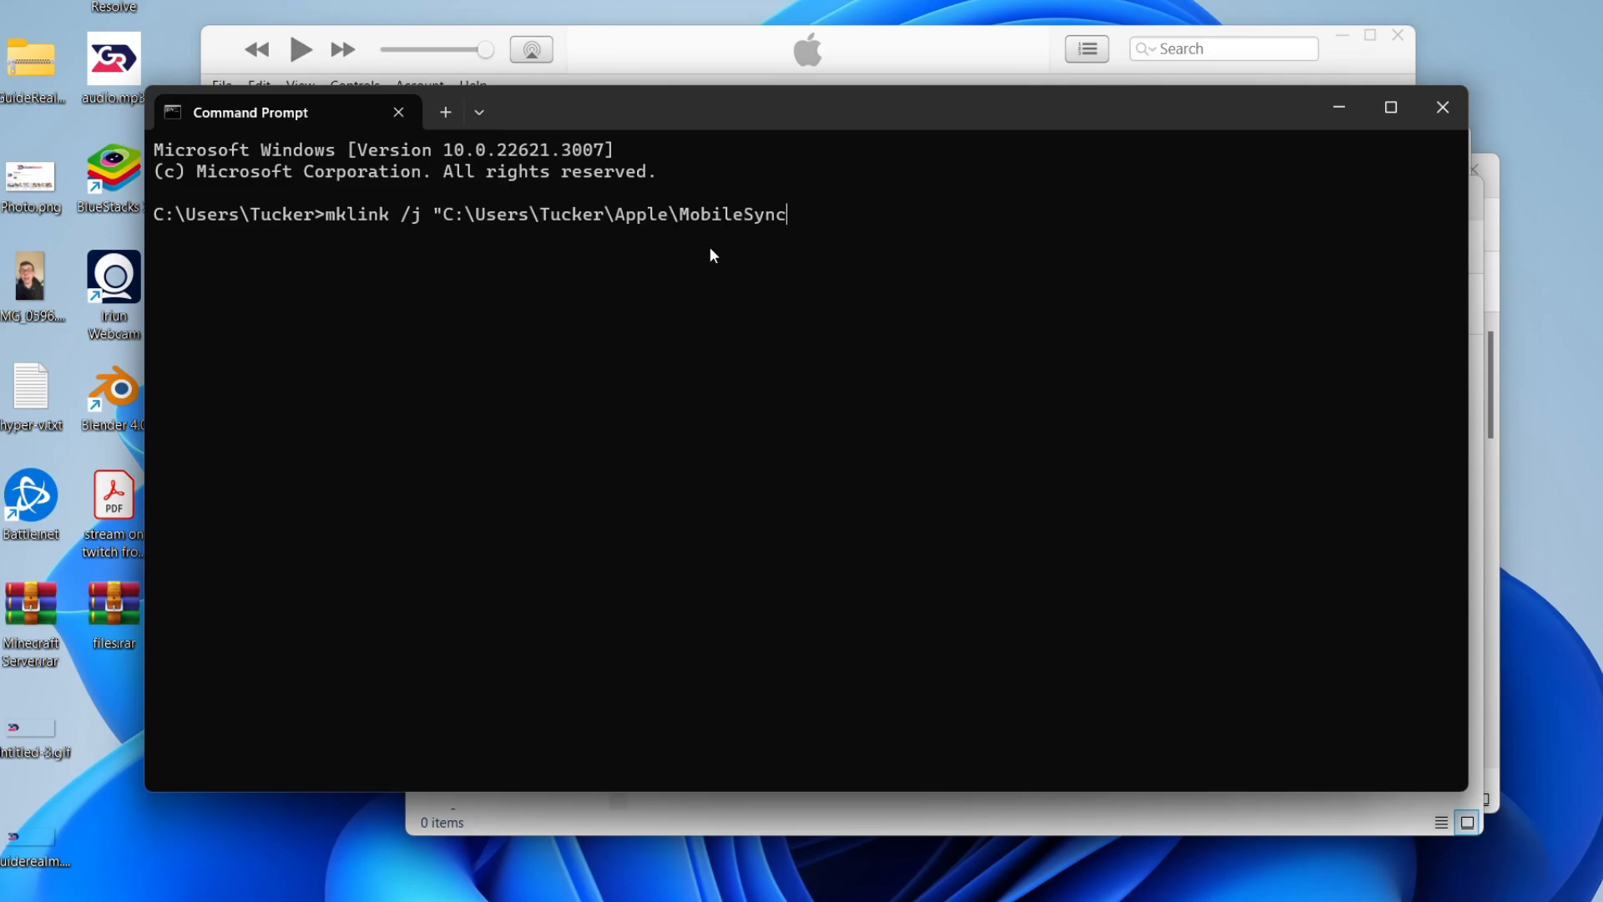
{"action": "type", "text": "\\Bac"}
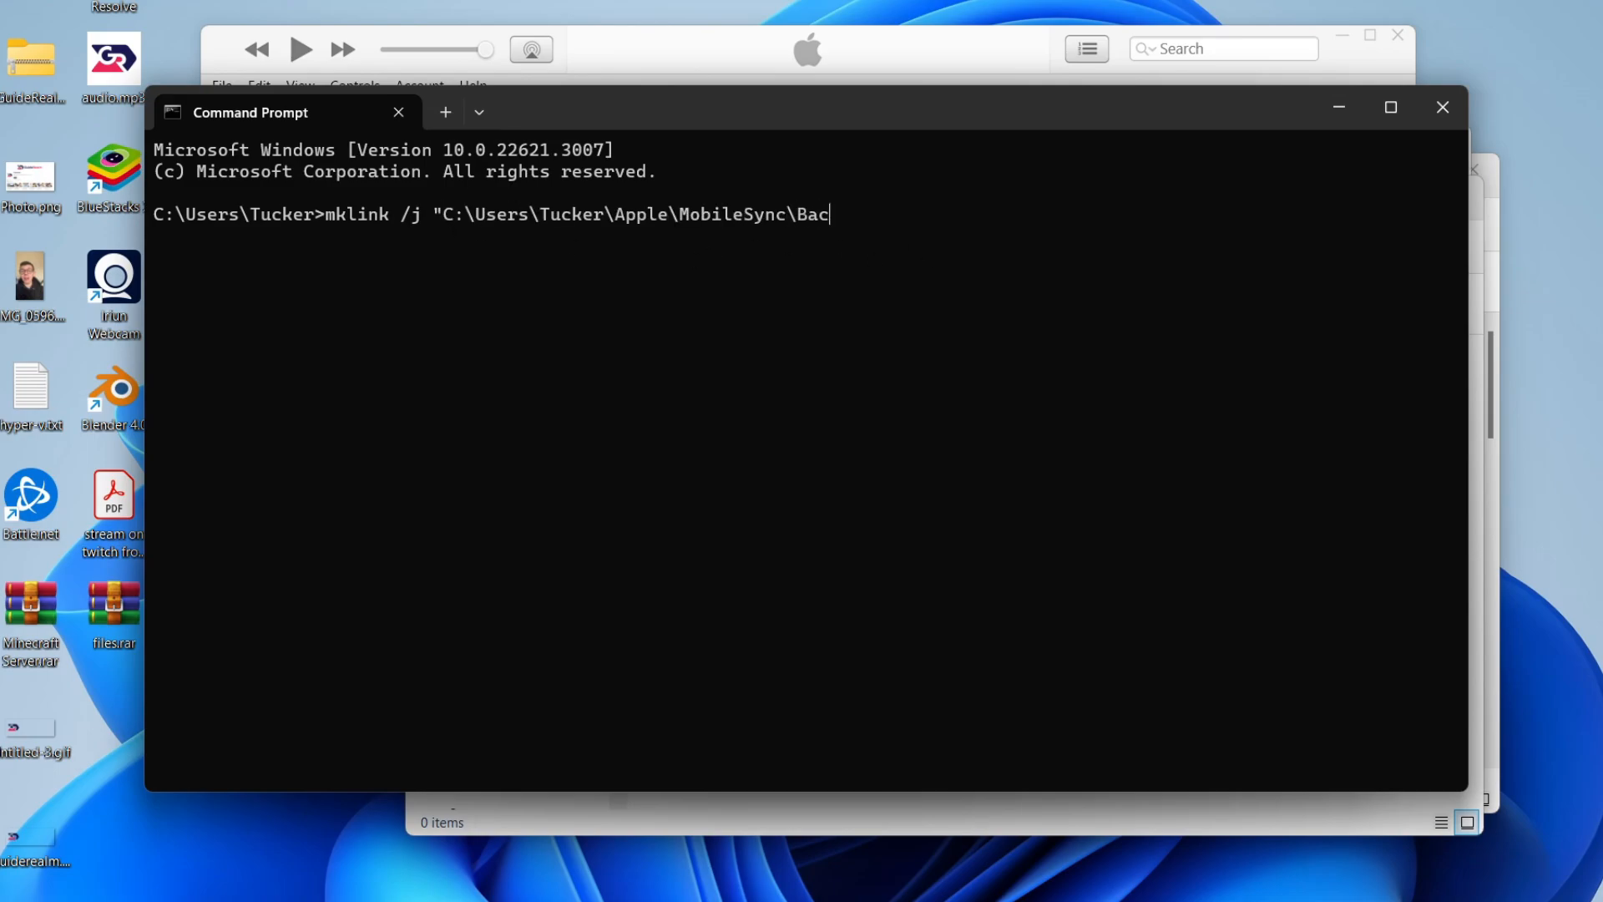
{"action": "type", "text": "kup"}
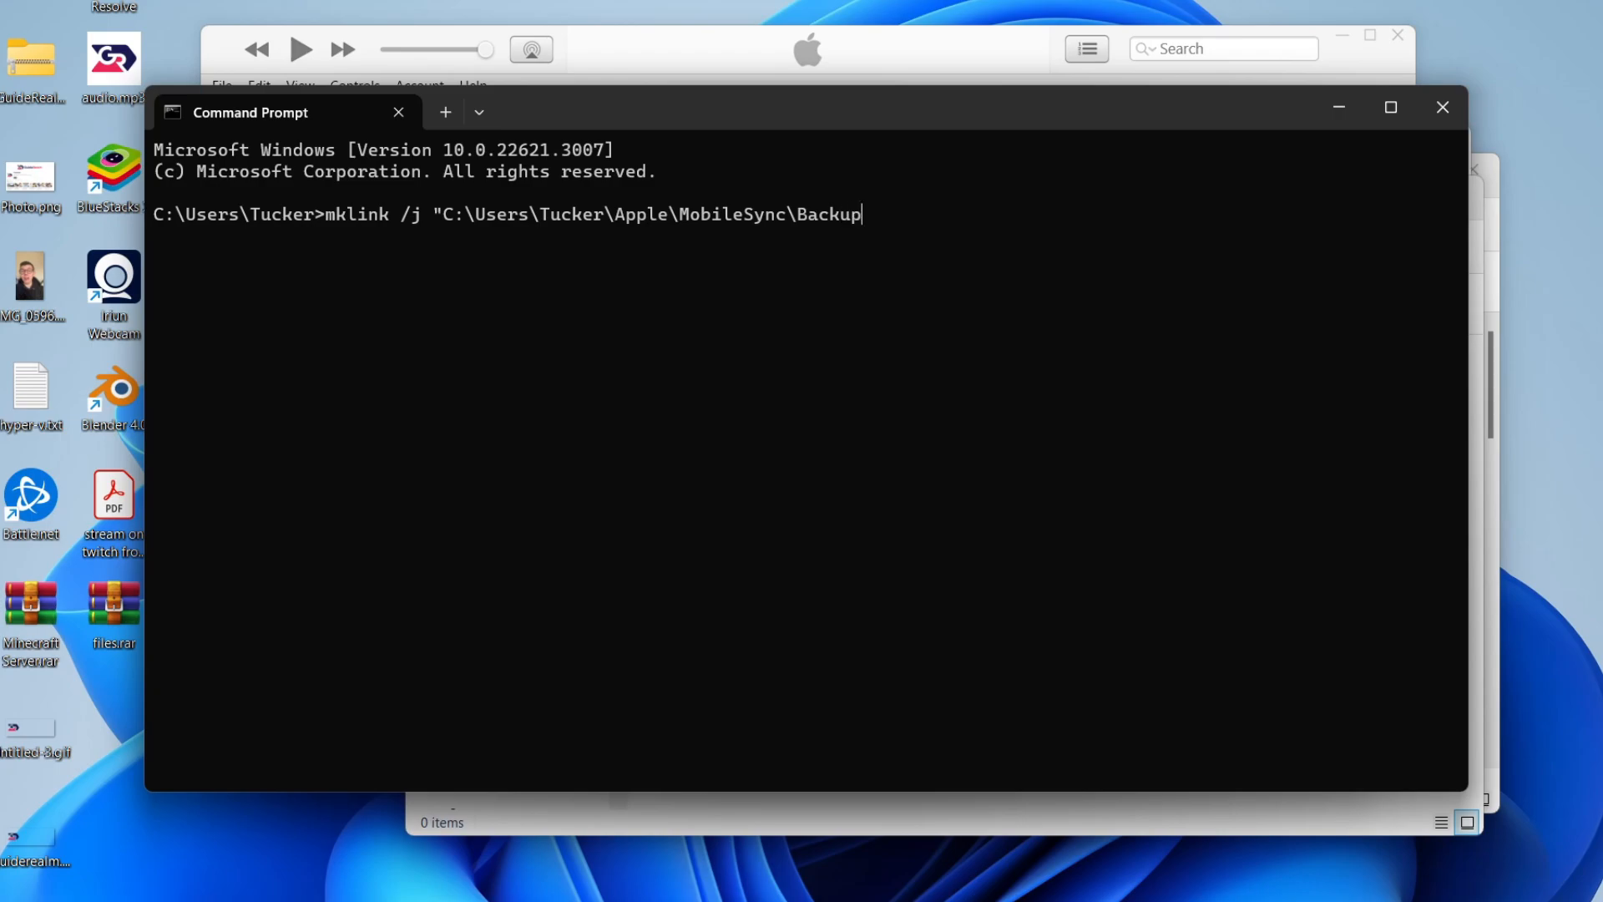
{"action": "type", "text": "\""}
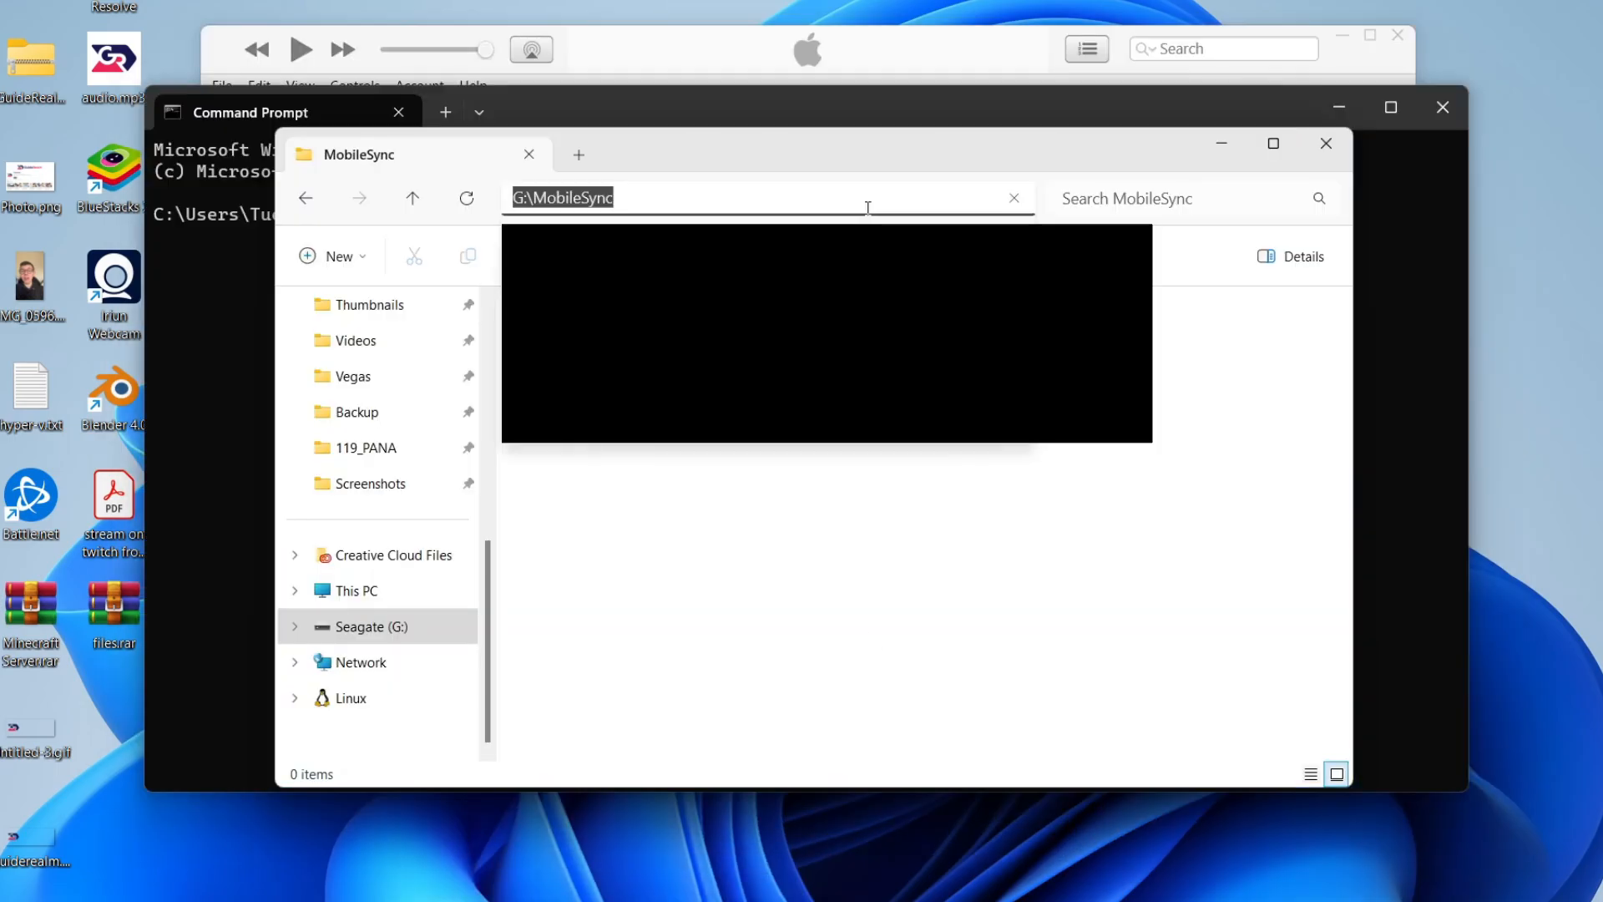
{"action": "right_click", "coordinate": [562, 197]}
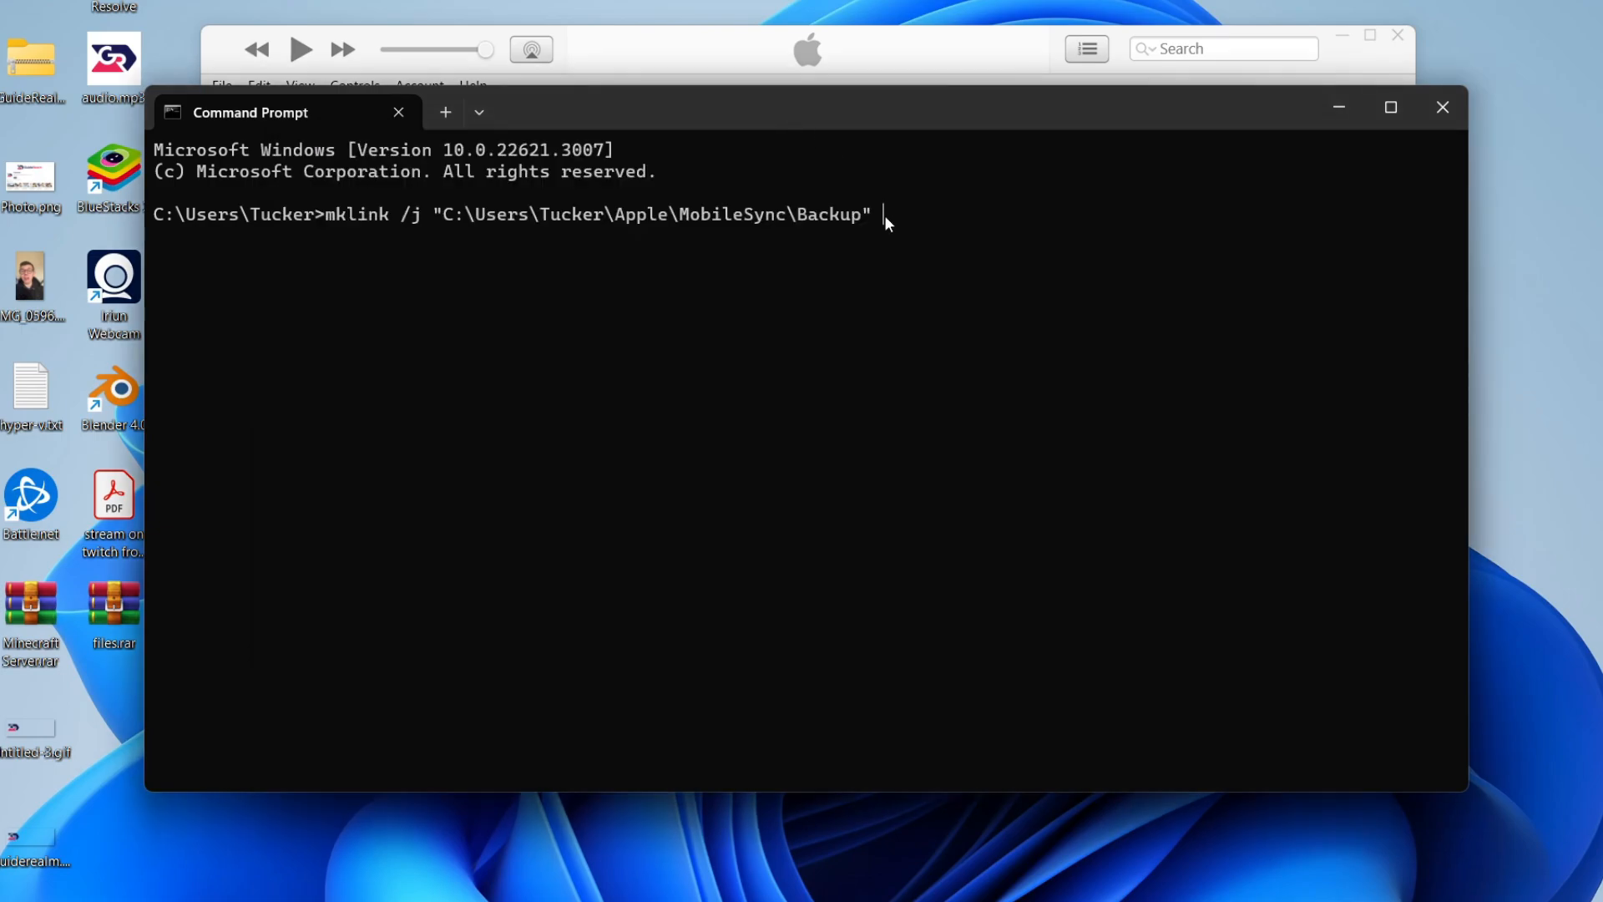
Step: Add "G:\MobileSync" as the target and run the mklink command
{"action": "type", "text": "\""}
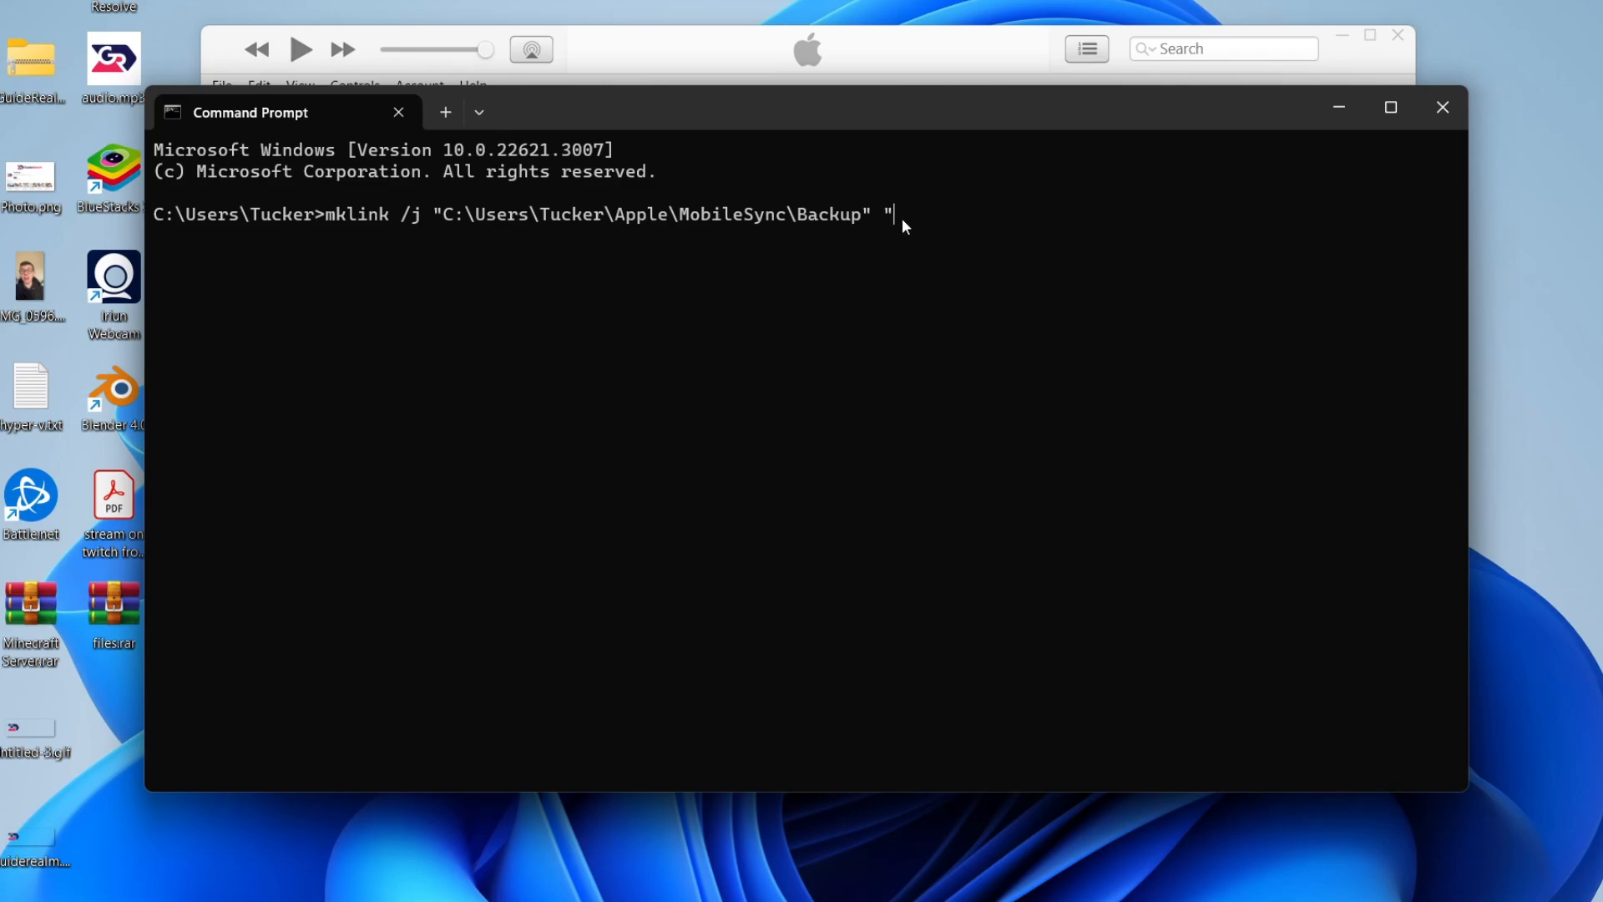
{"action": "type", "text": "G:\\MobileSync\""}
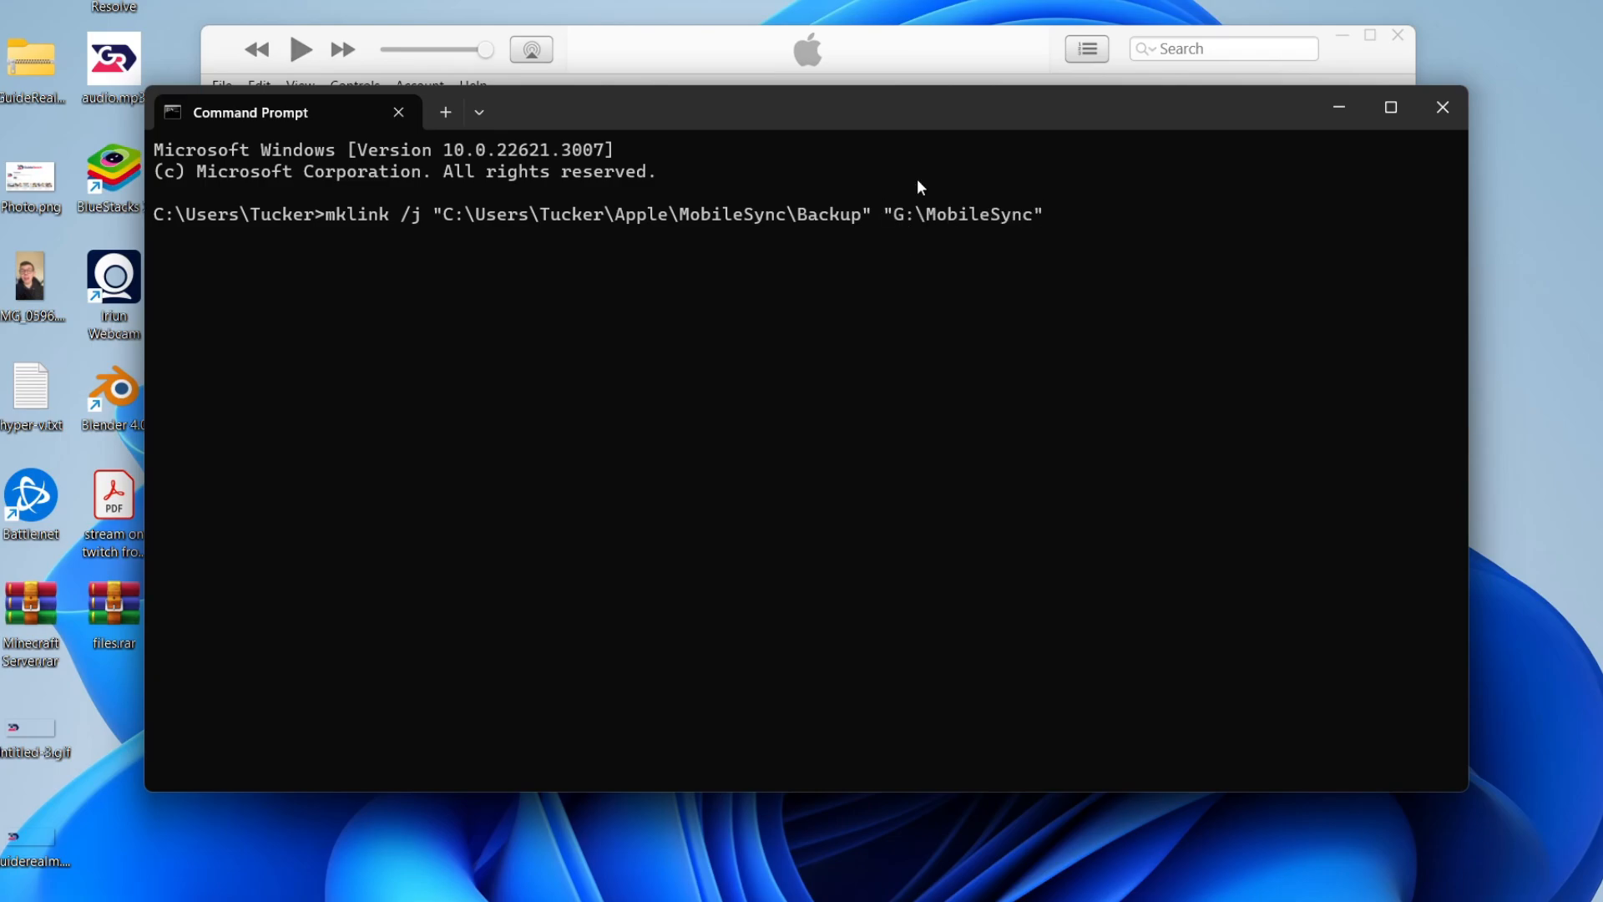
{"action": "key", "text": "enter"}
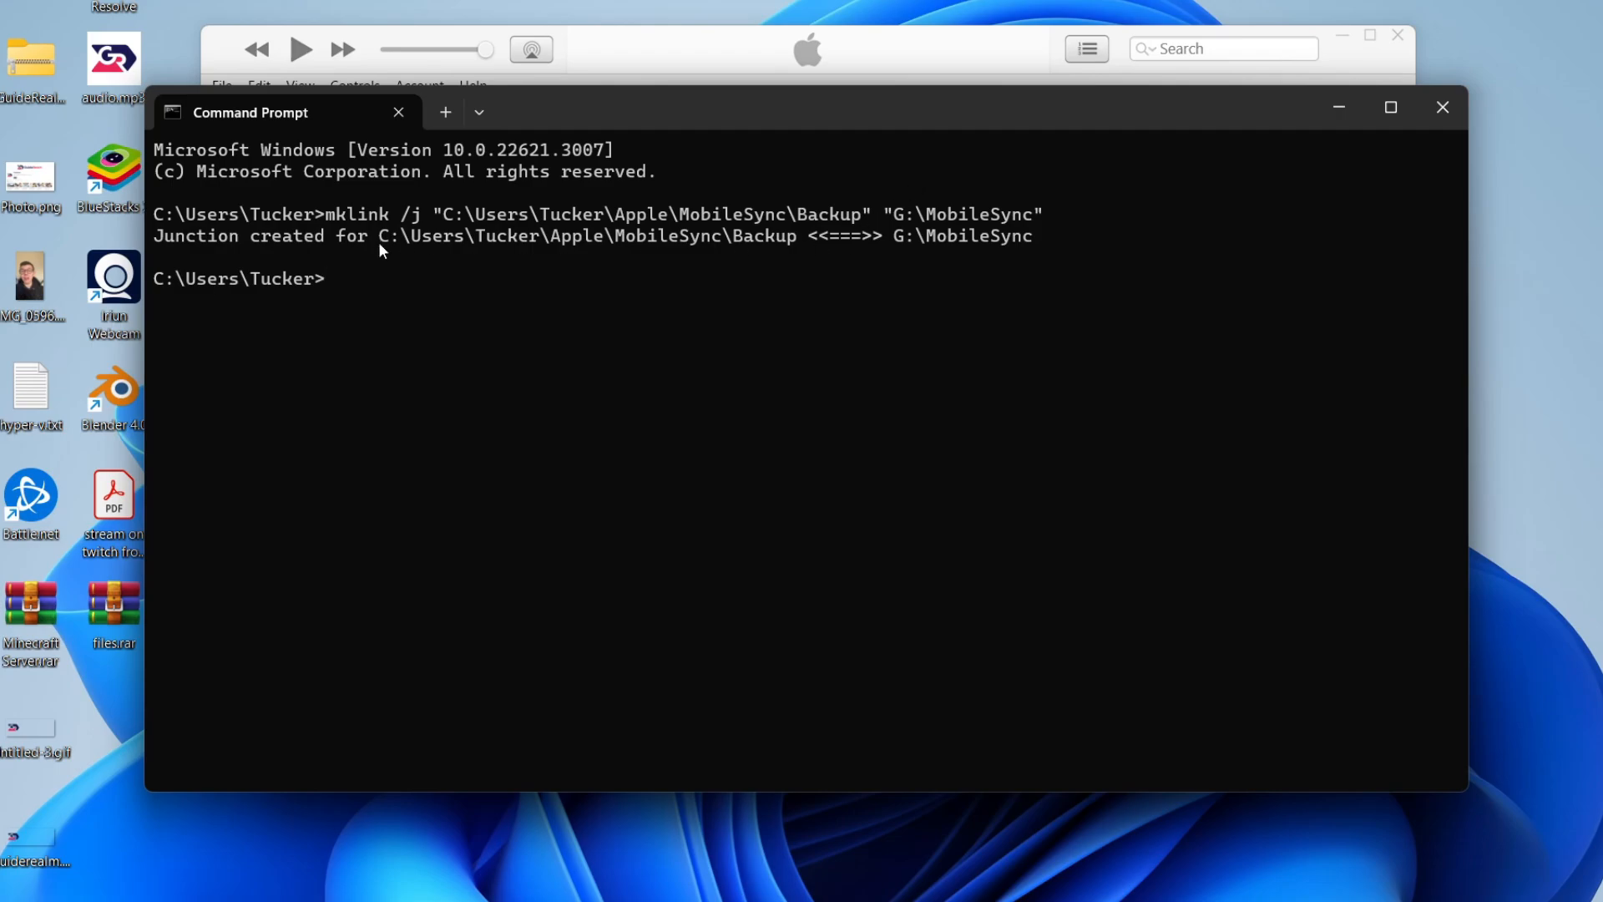
{"action": "mouse_move", "coordinate": [541, 261]}
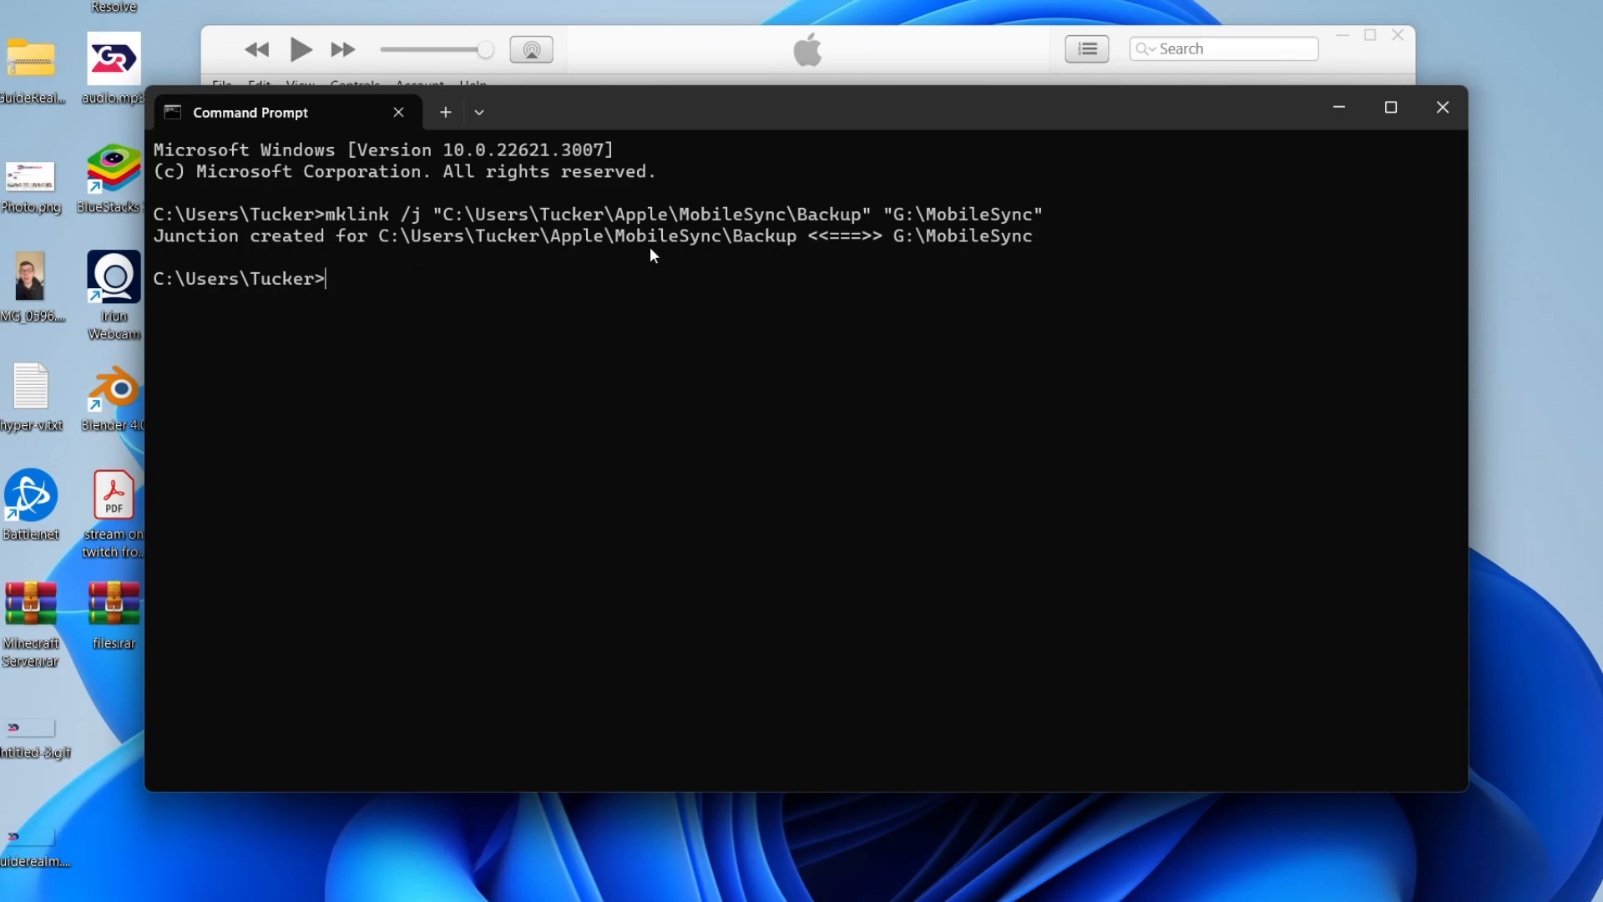
{"action": "mouse_move", "coordinate": [888, 250]}
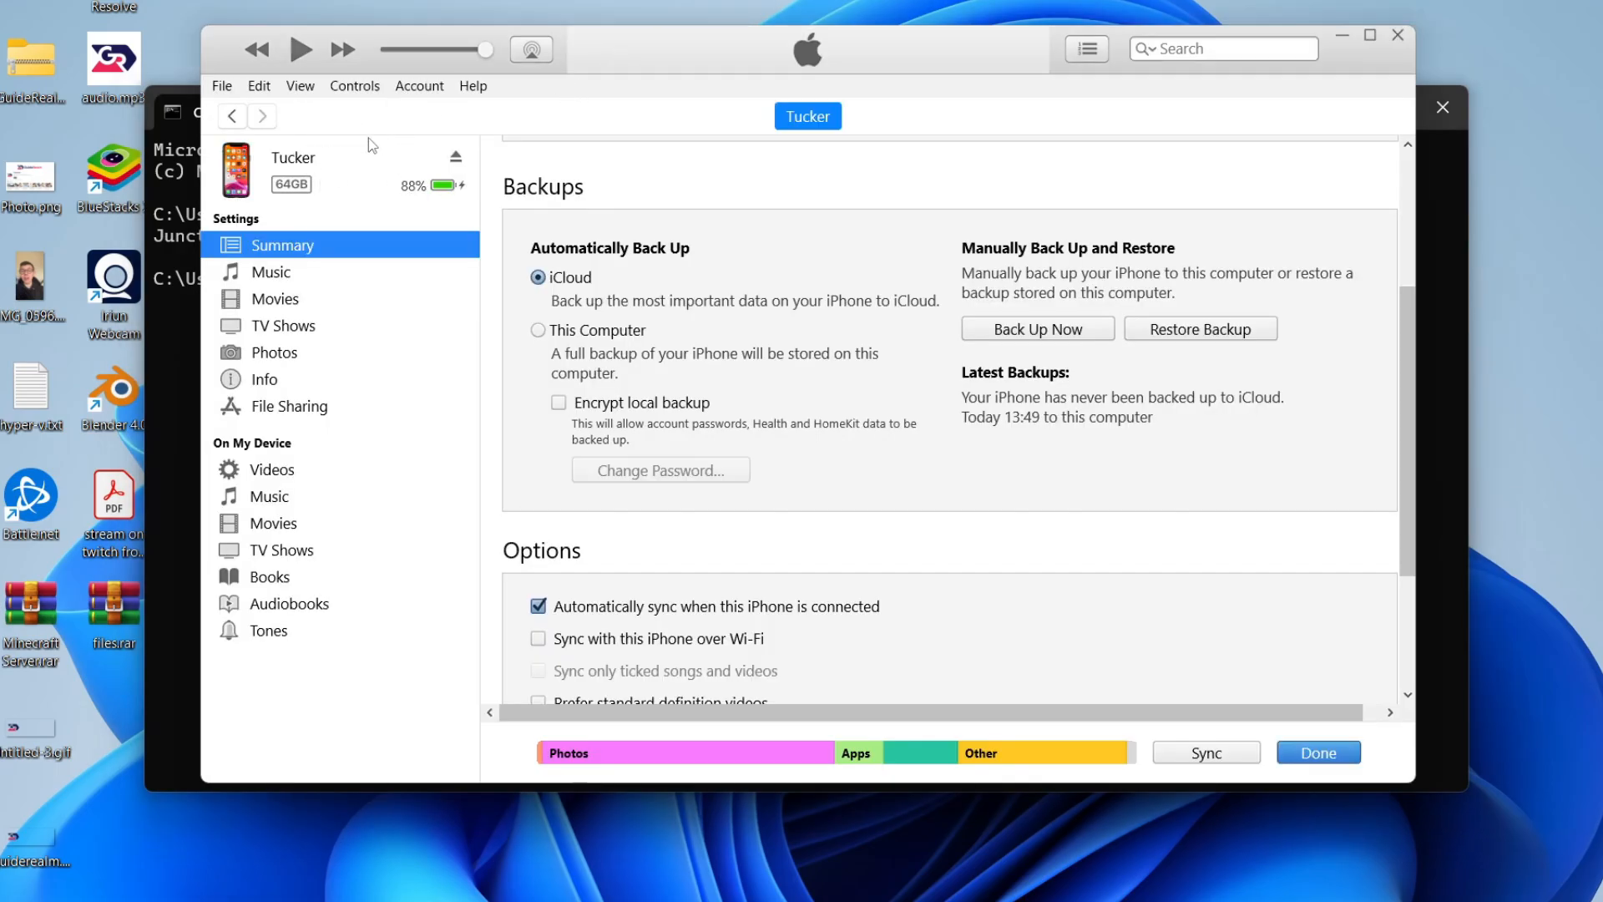
{"action": "mouse_move", "coordinate": [804, 304]}
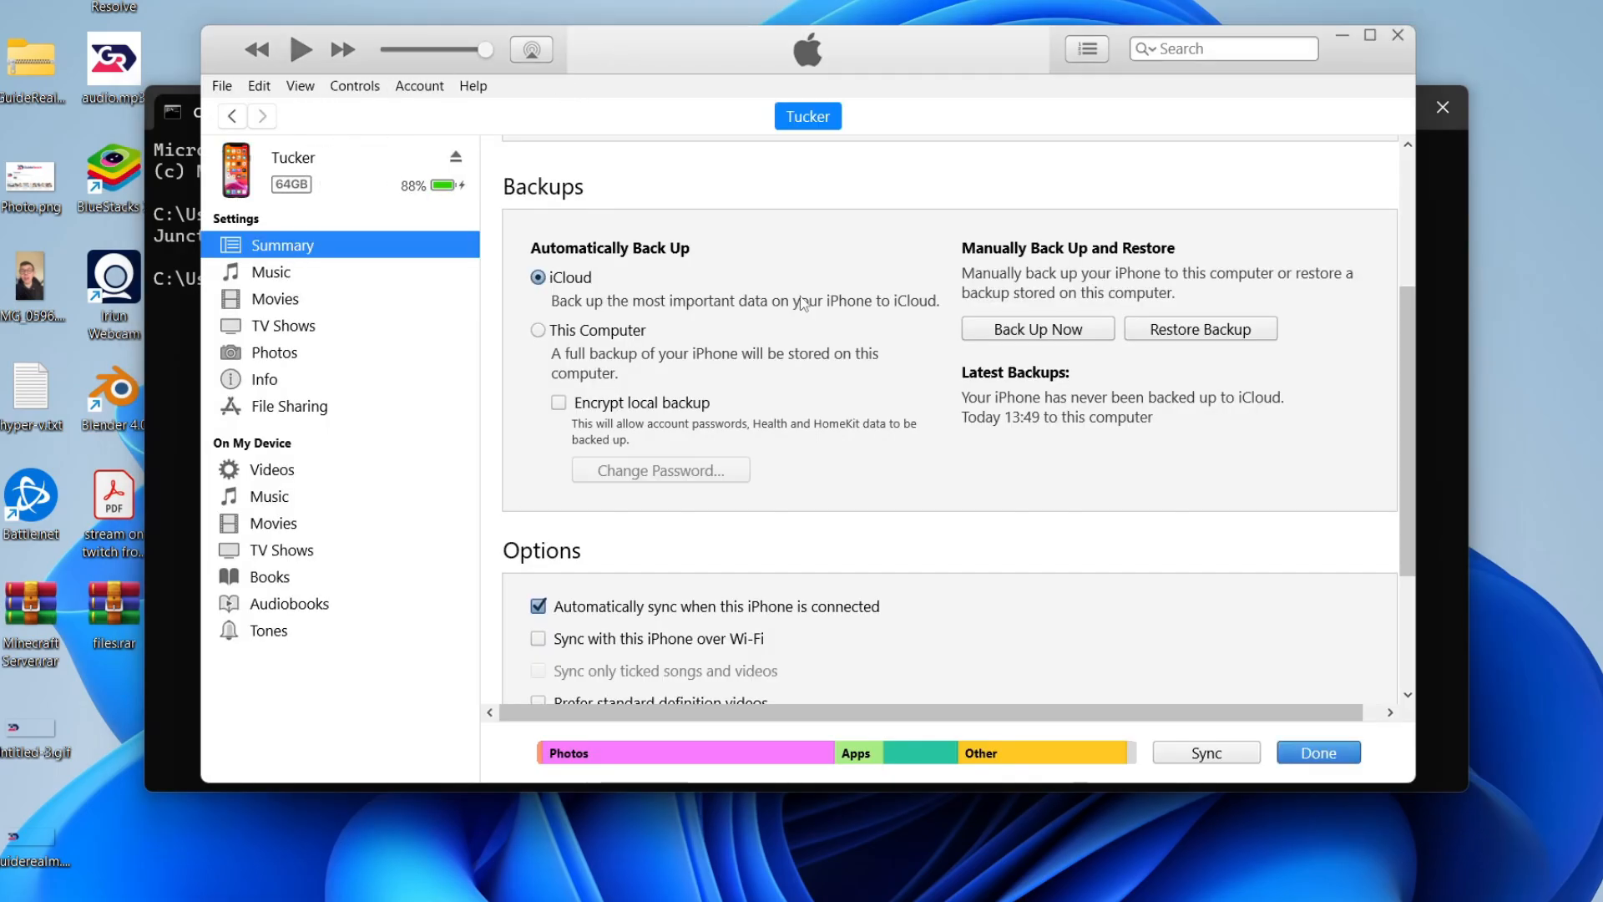
{"action": "mouse_move", "coordinate": [1007, 337]}
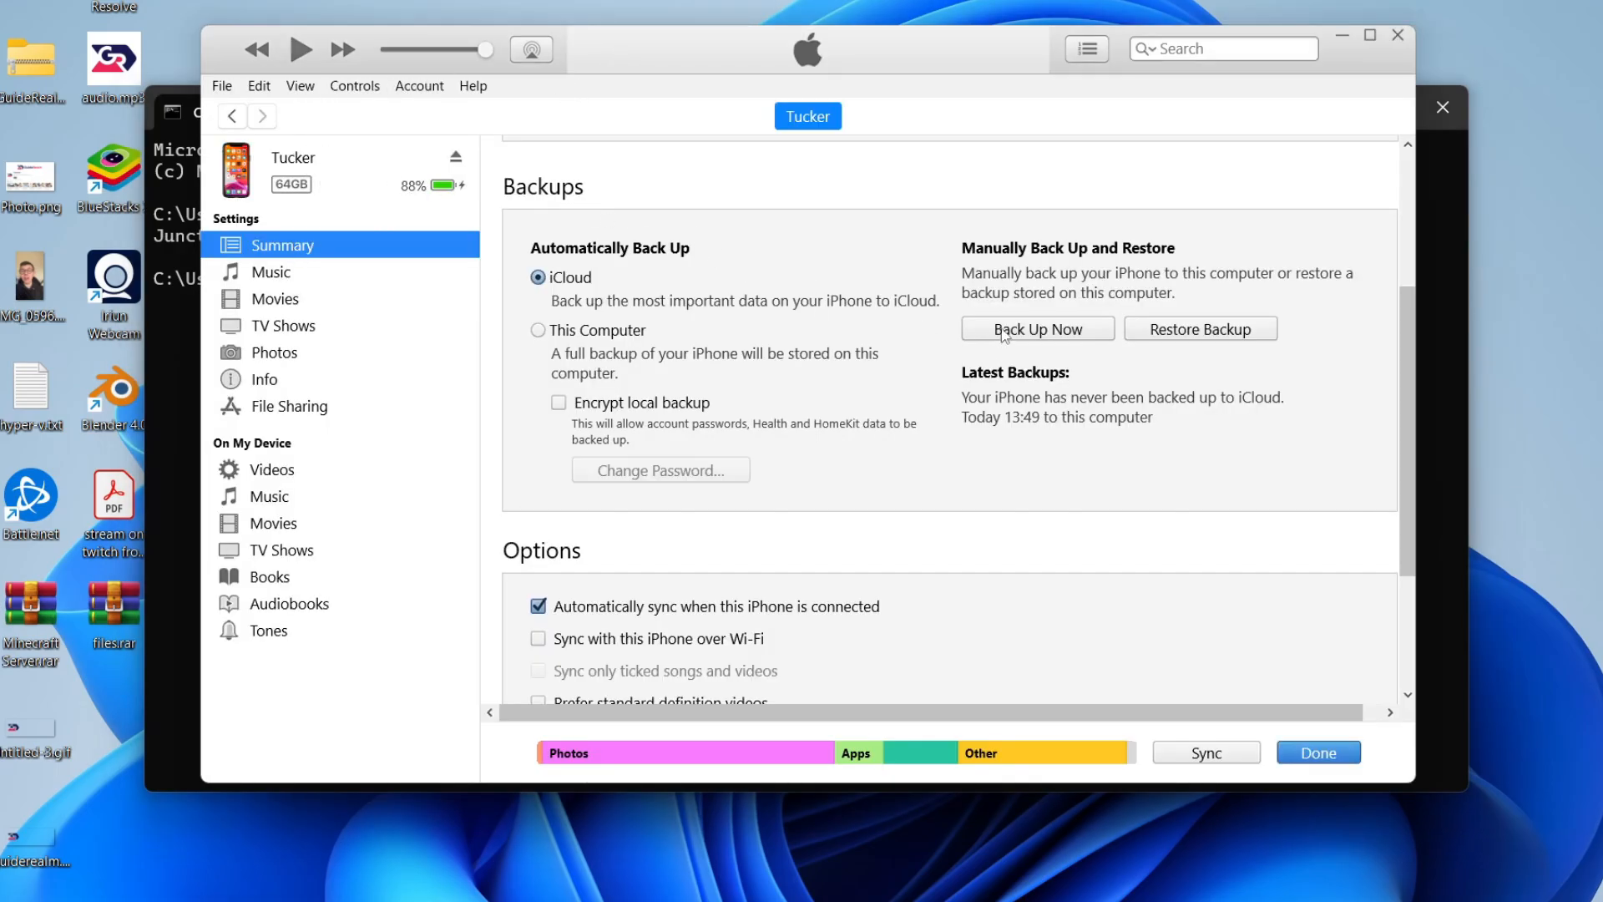
Step: Start a manual backup of iPhone 'Tucker' to this computer
{"action": "left_click", "coordinate": [1036, 329]}
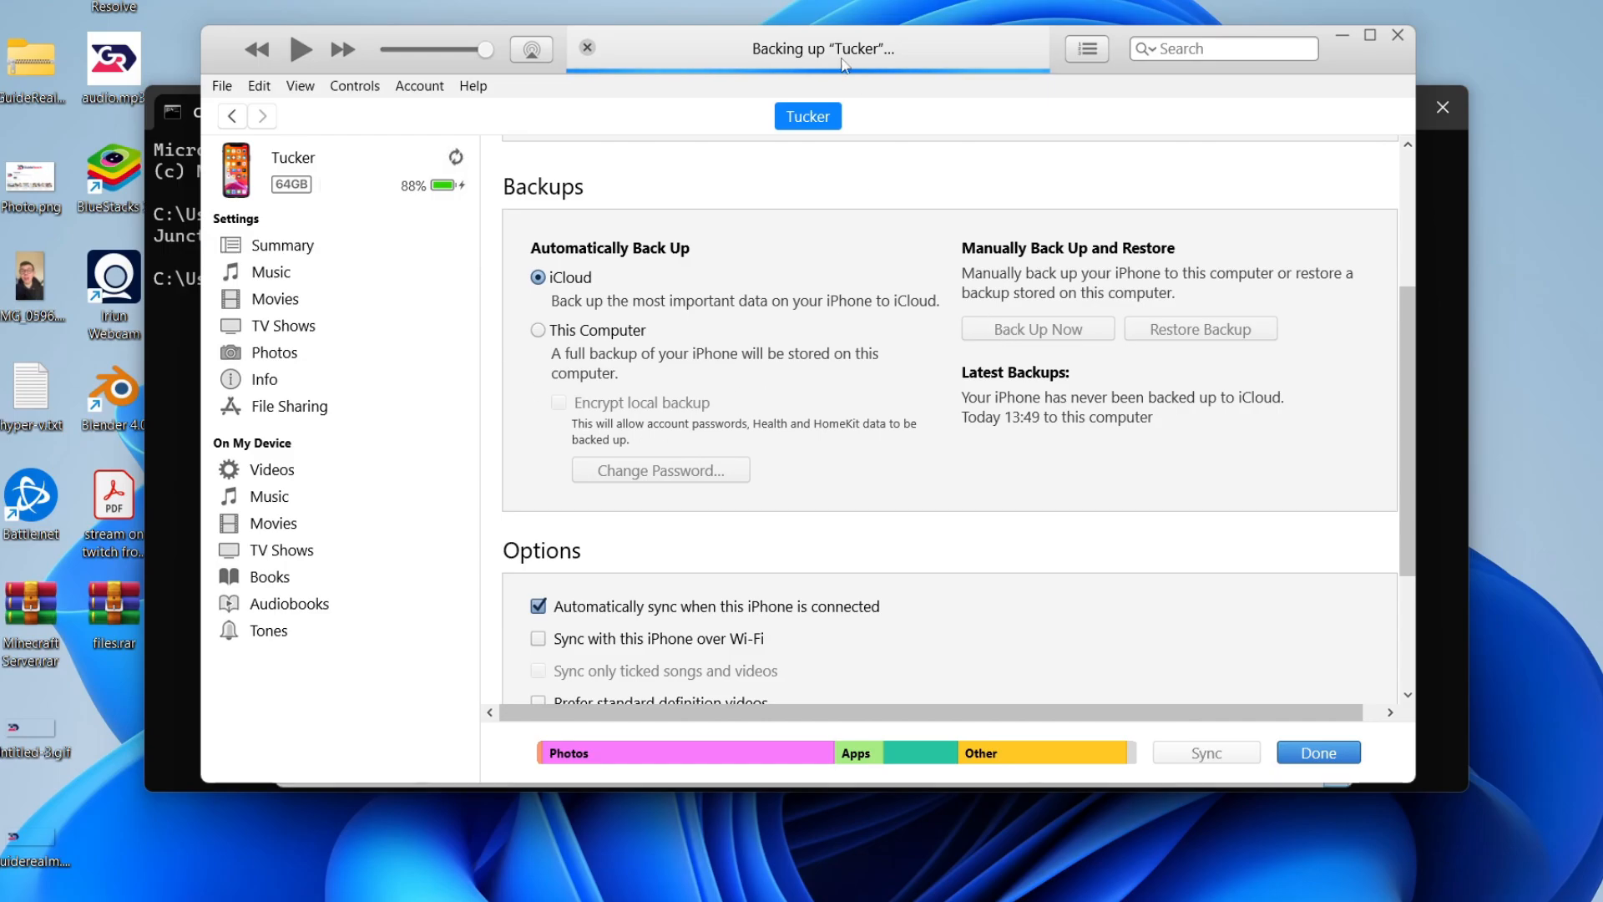
{"action": "mouse_move", "coordinate": [618, 853]}
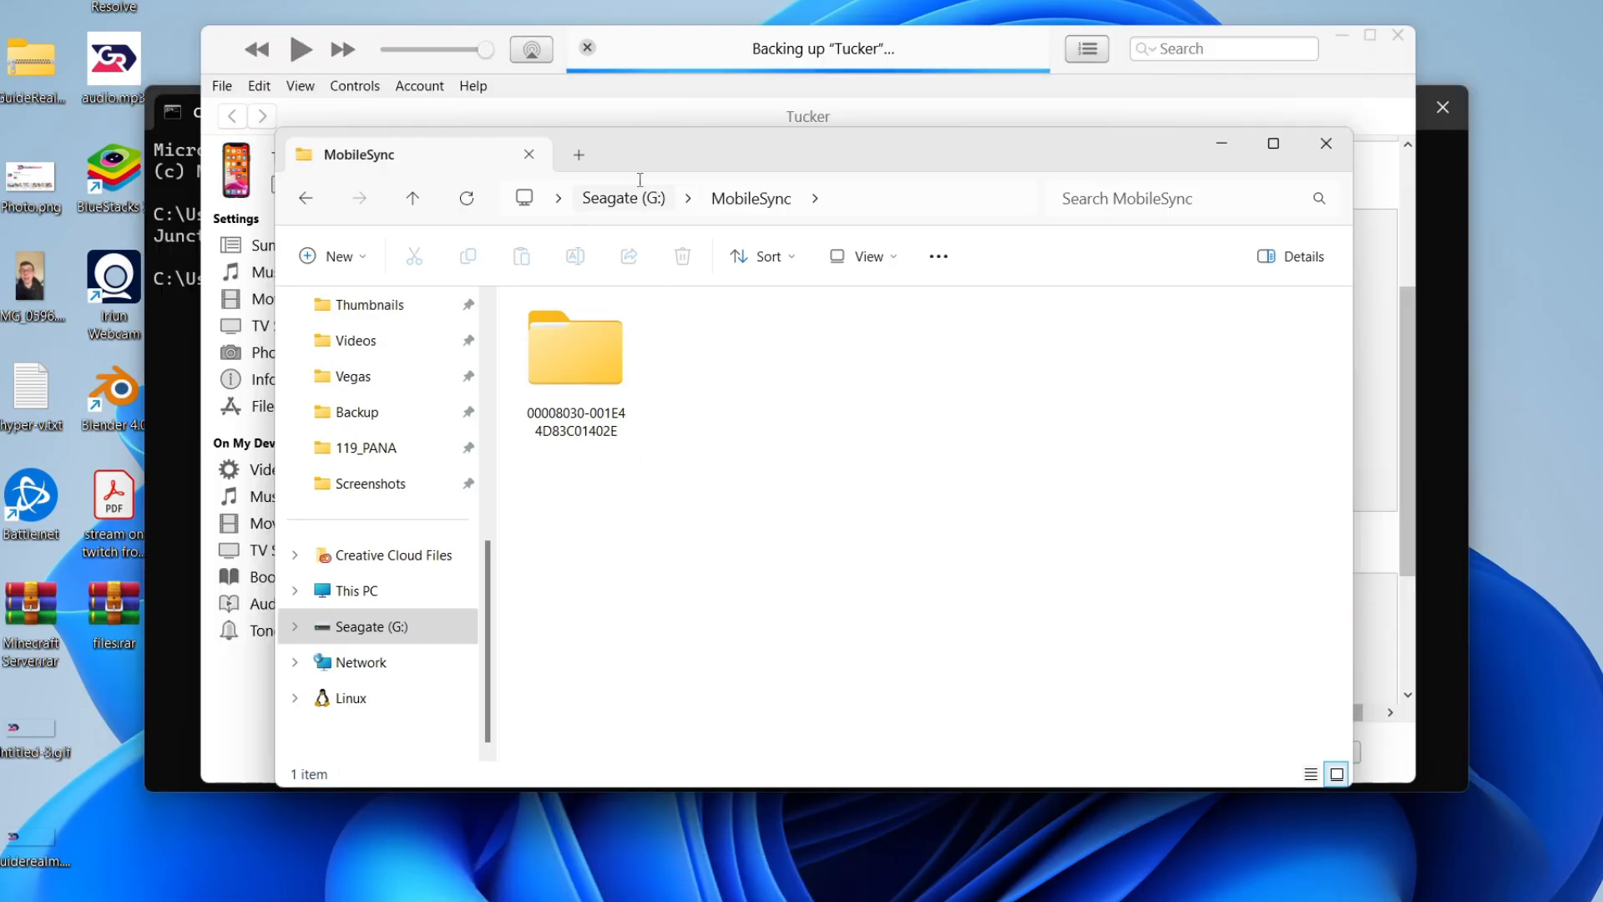
{"action": "mouse_move", "coordinate": [612, 522]}
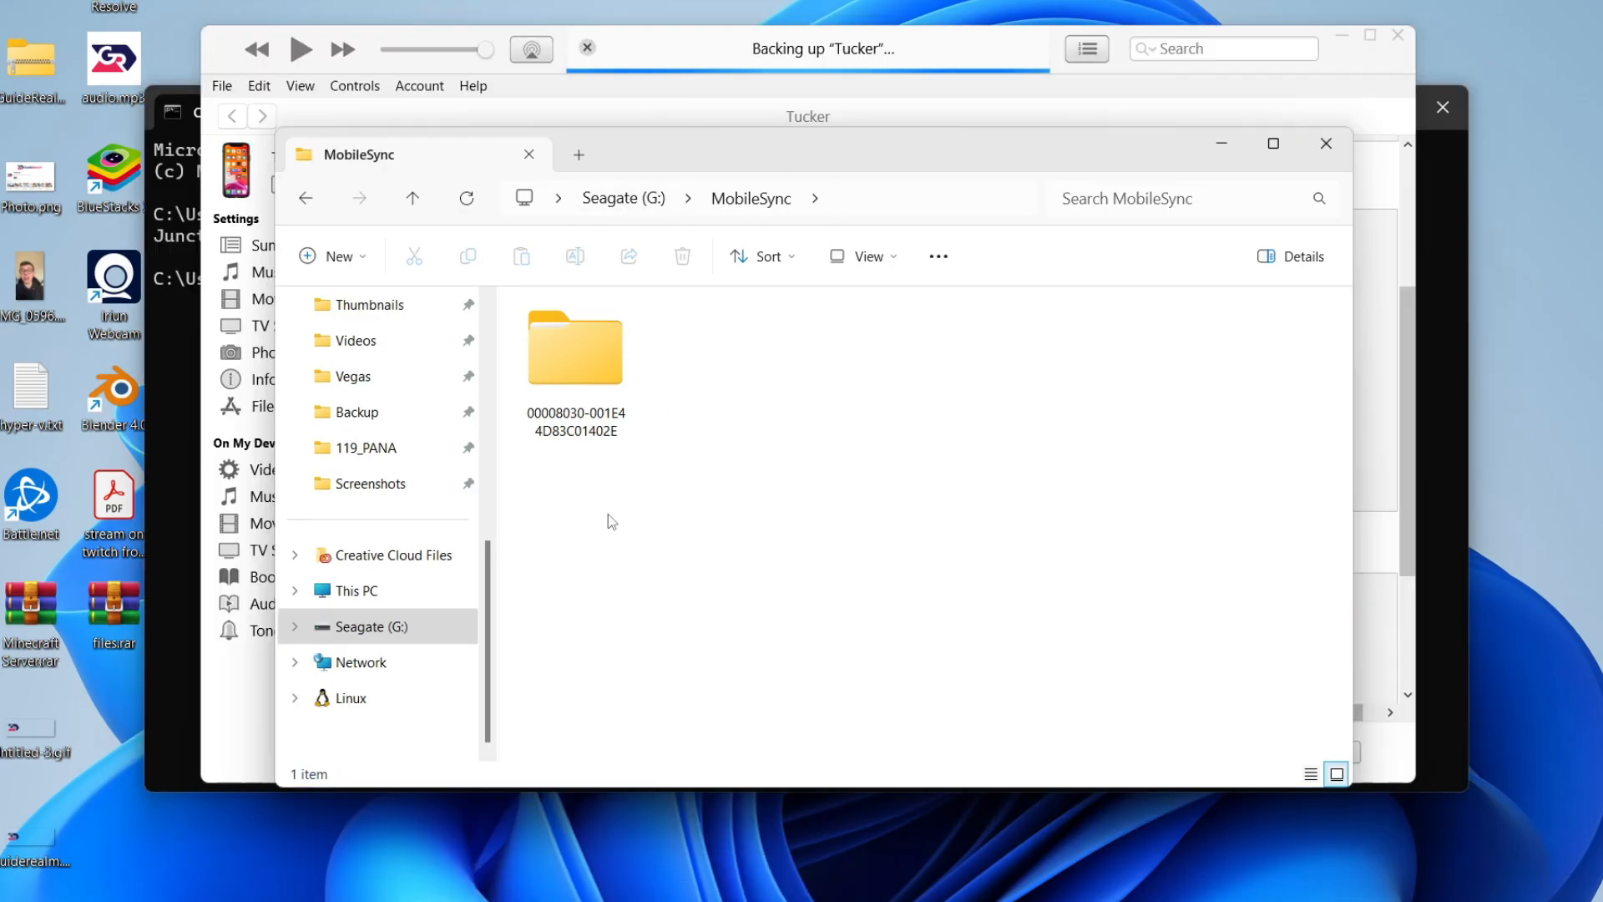
Step: Select the new device backup folder in G:\MobileSync
{"action": "left_click", "coordinate": [574, 347]}
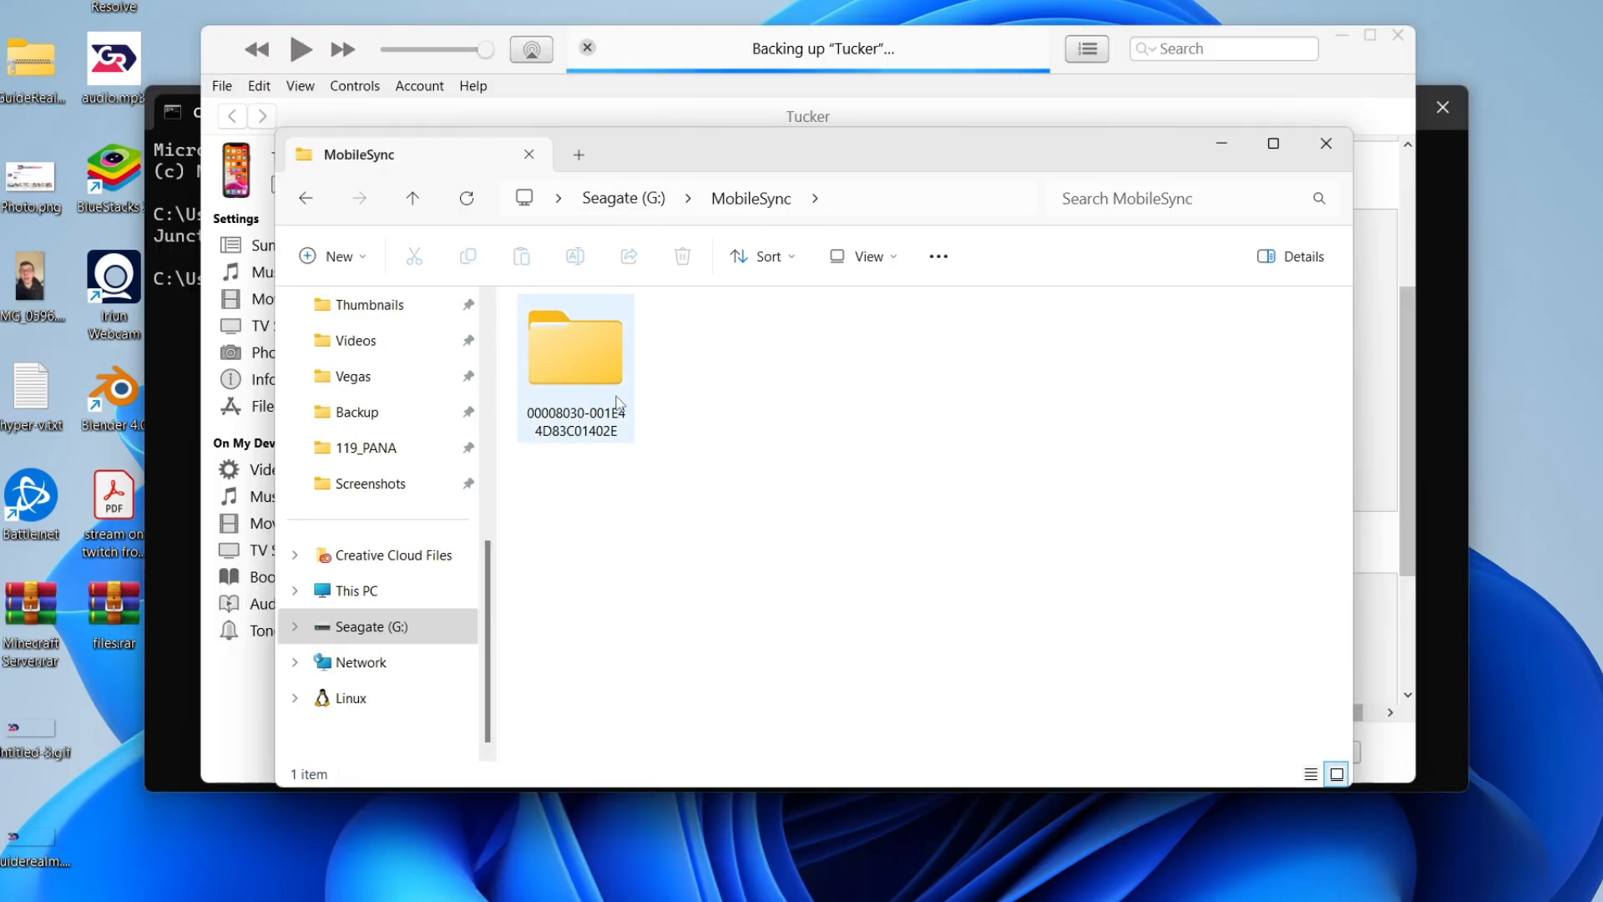
{"action": "mouse_move", "coordinate": [615, 404]}
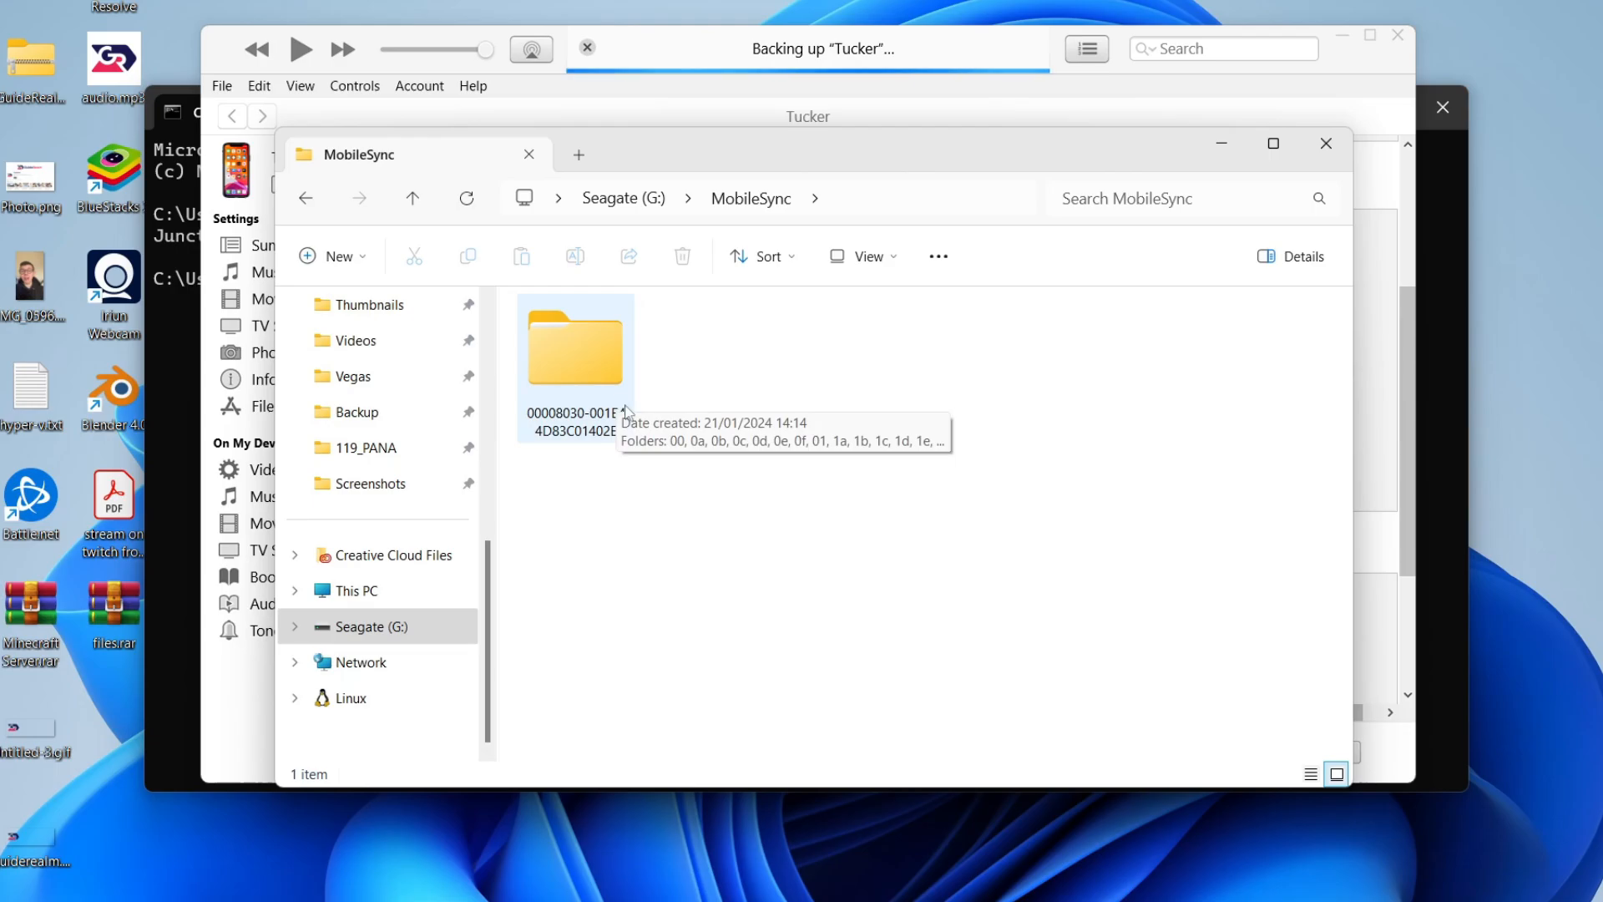